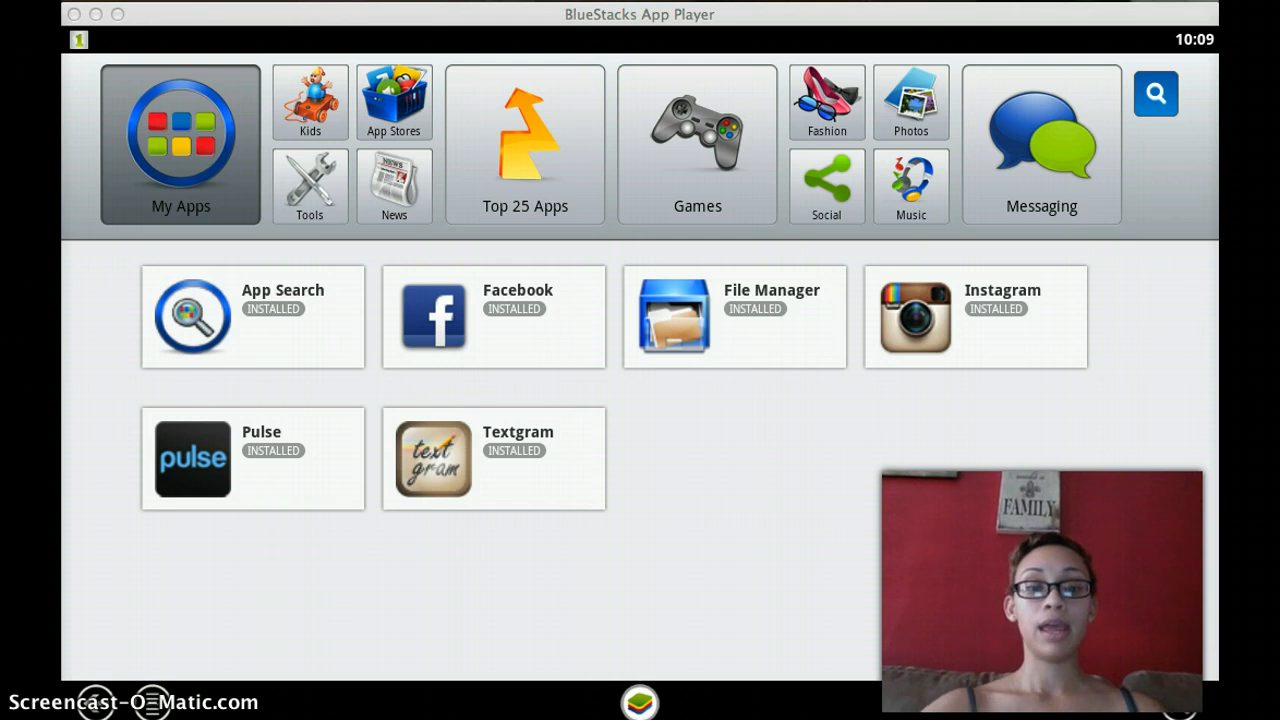
mouse_move(632, 52)
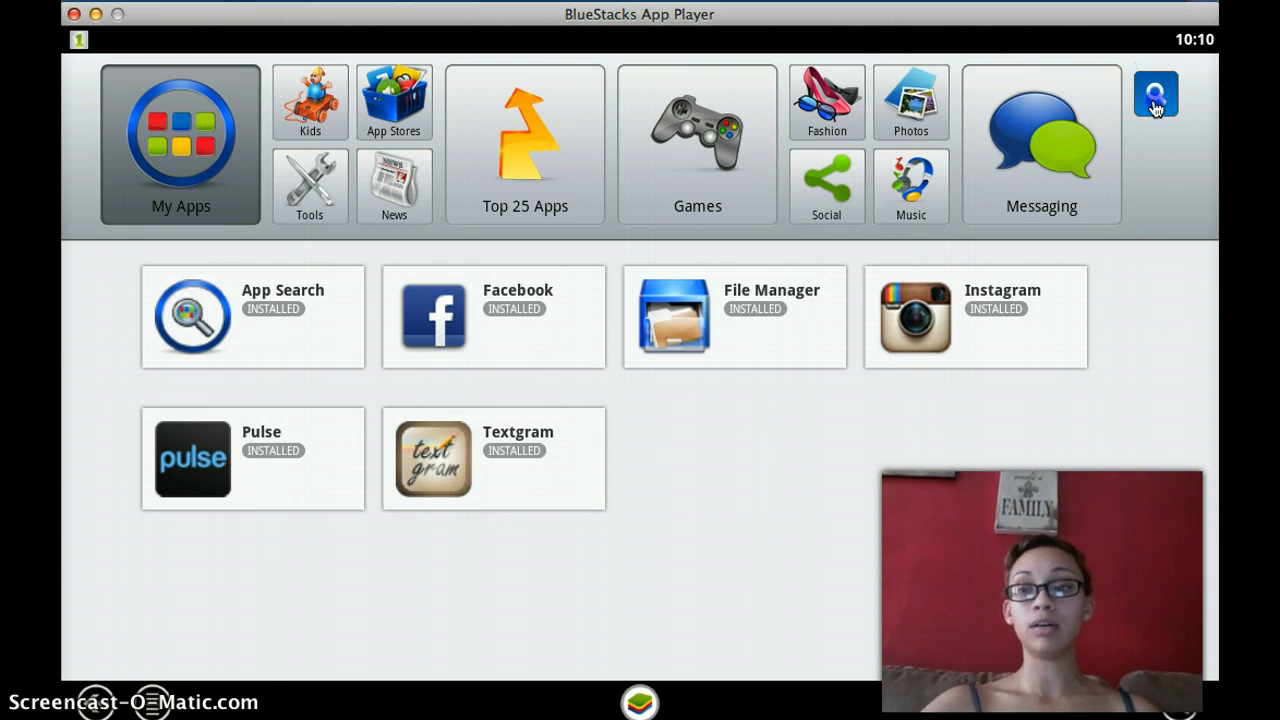
- Search BlueStacks apps for 'instagram' by typing 'inst' and choosing the suggestion
click(1156, 93)
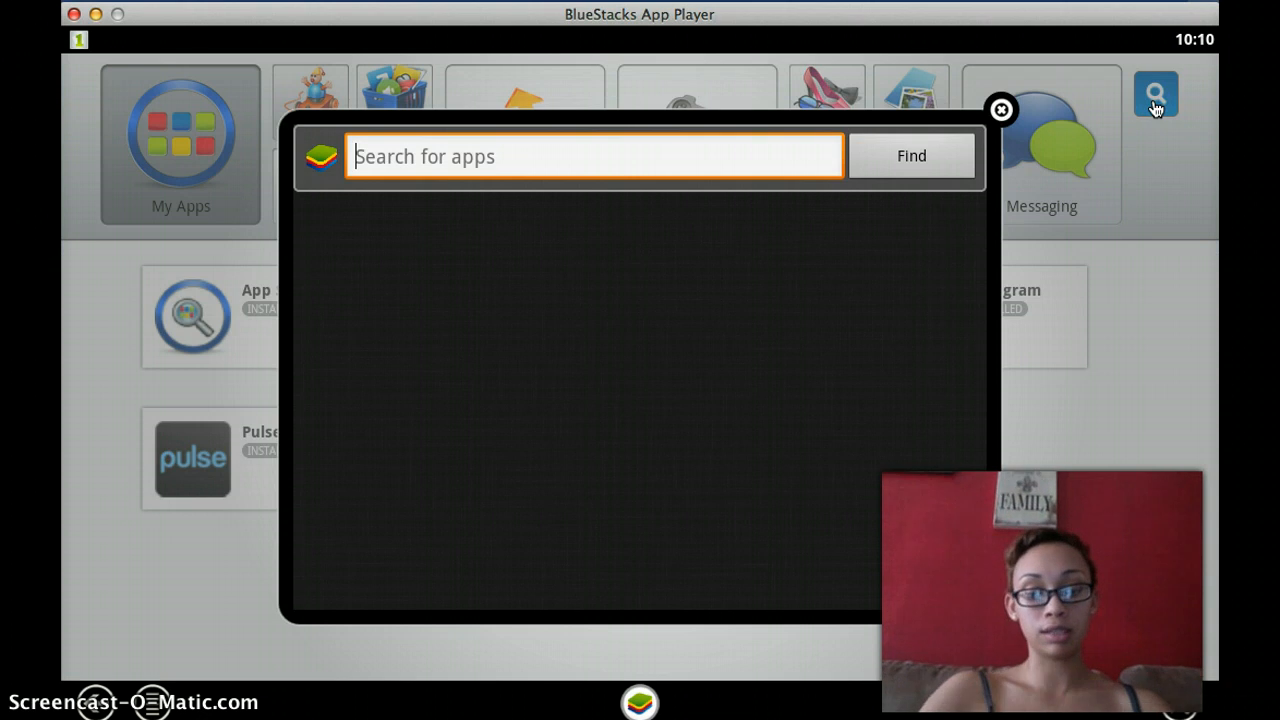
text(inst)
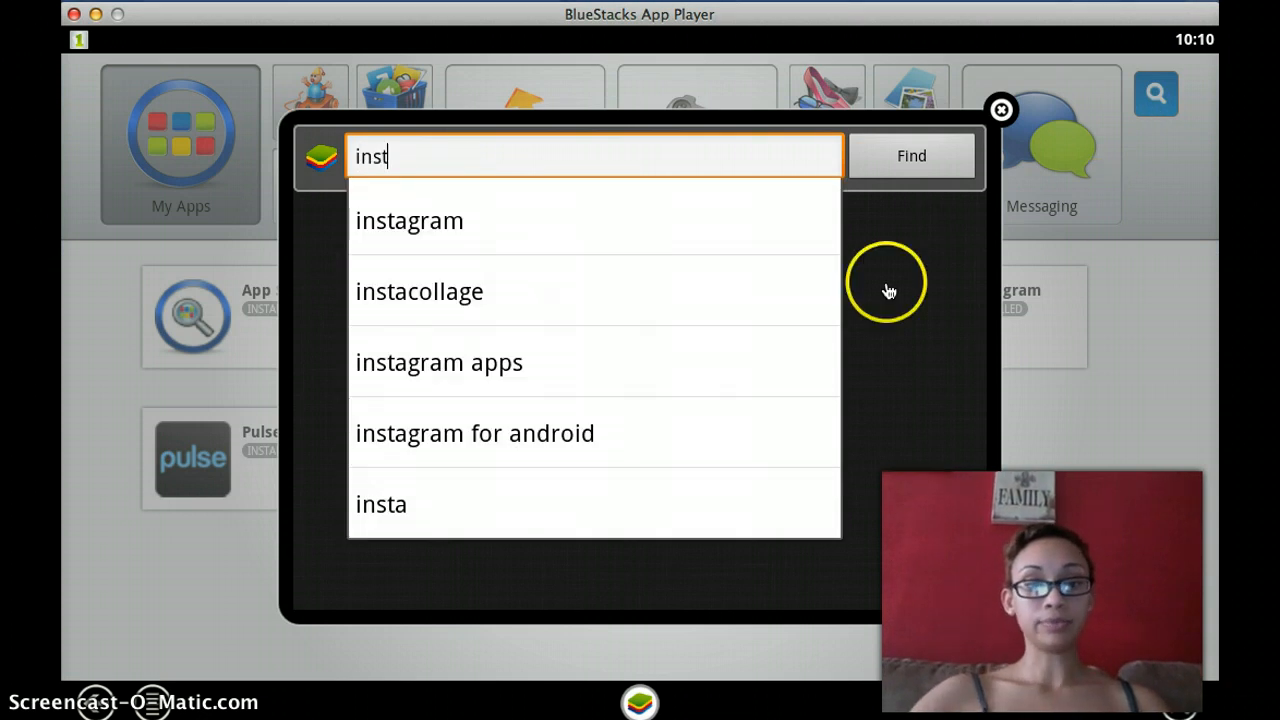
click(409, 220)
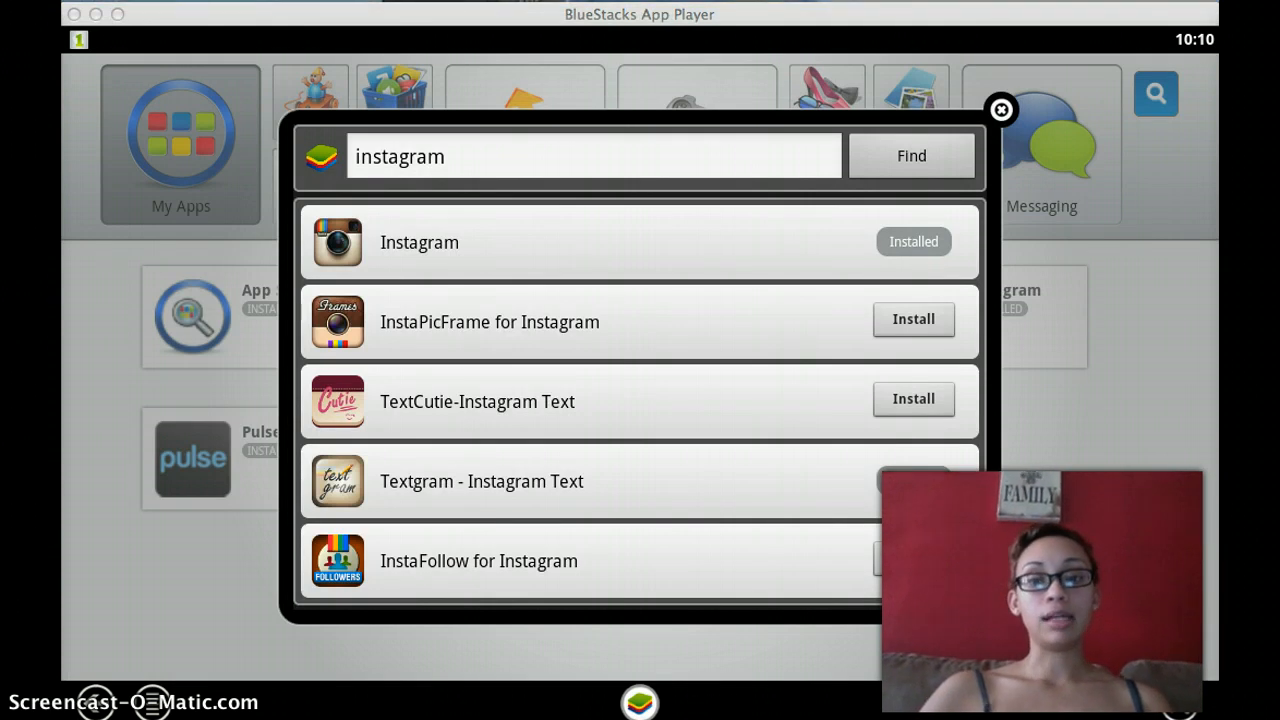
mouse_move(912, 252)
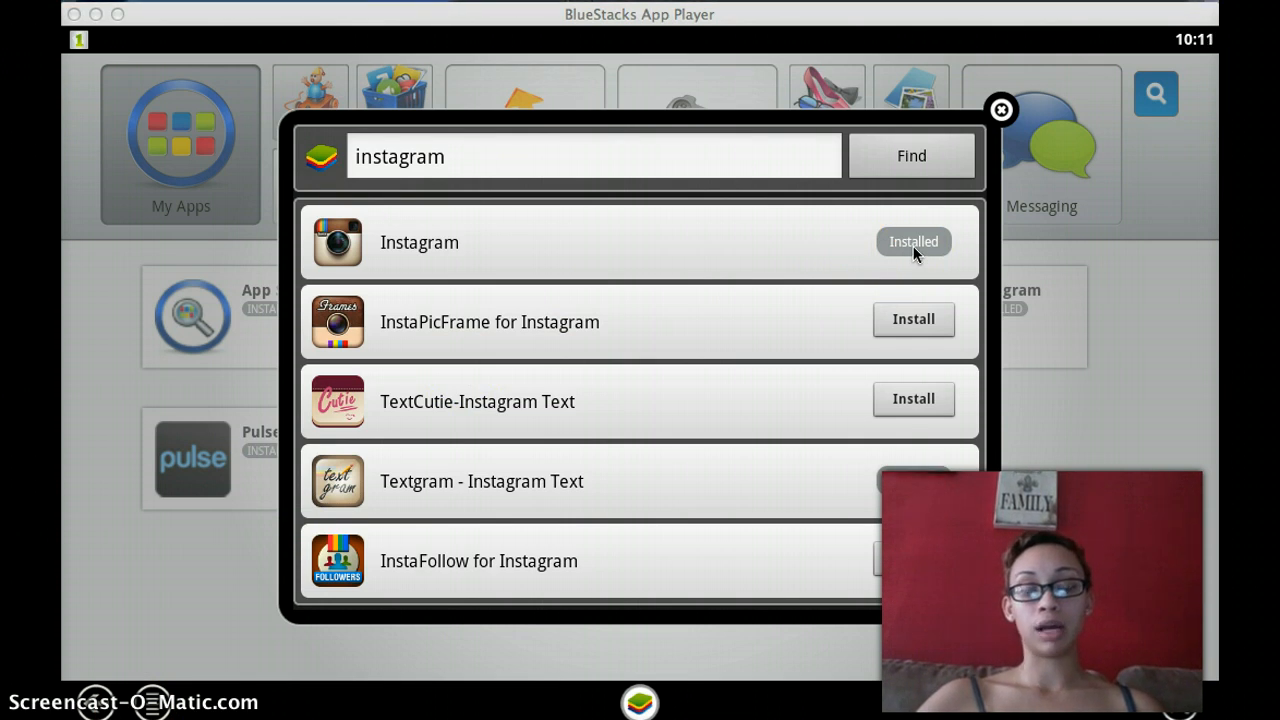
mouse_move(920, 554)
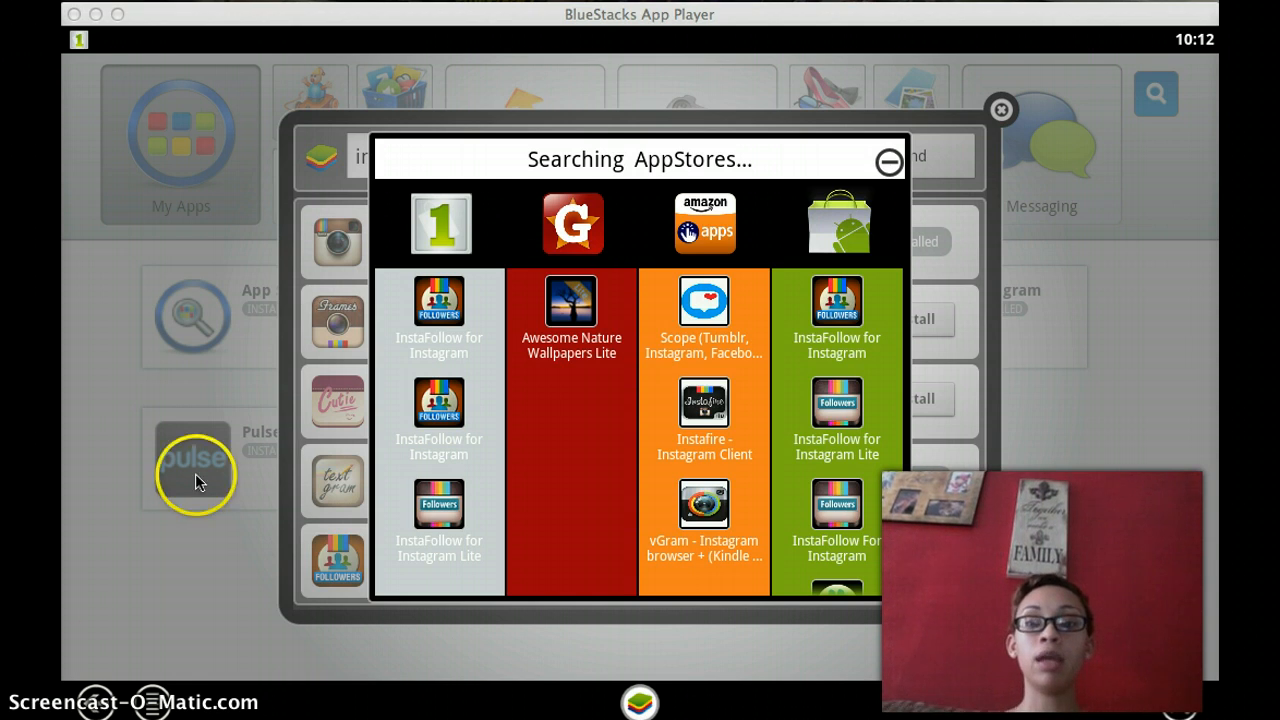
mouse_move(838, 232)
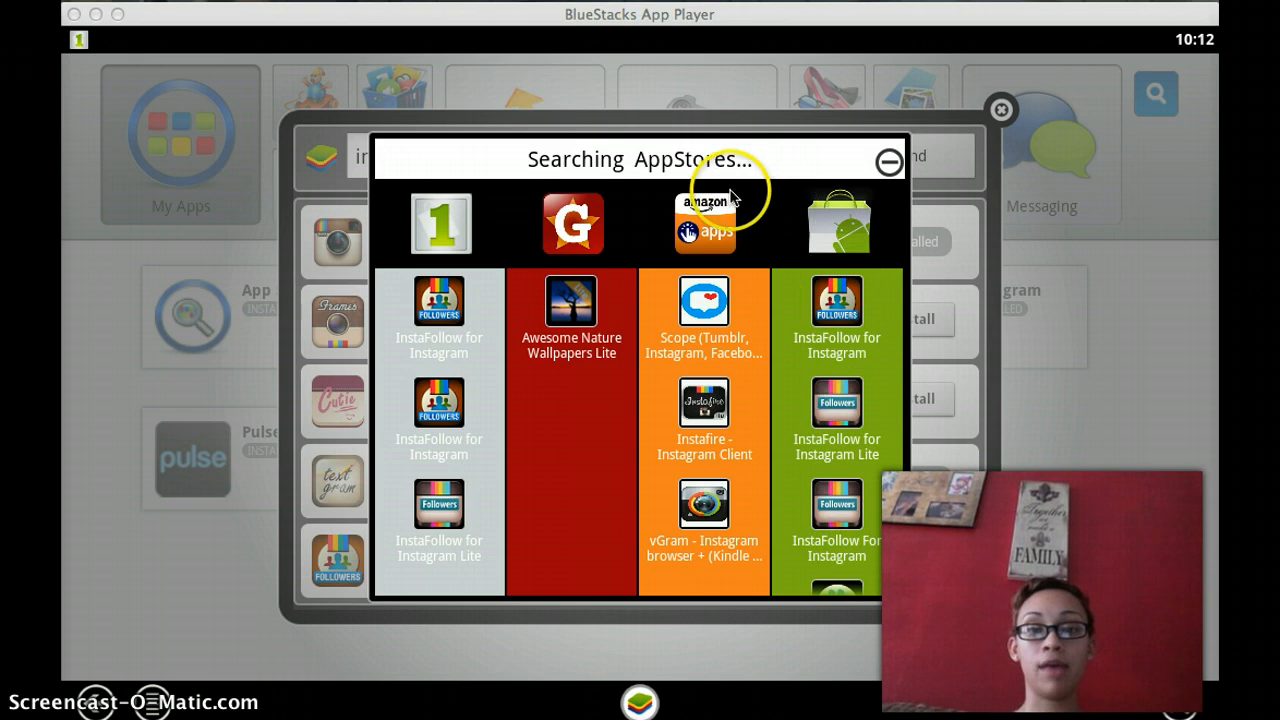
mouse_move(705, 452)
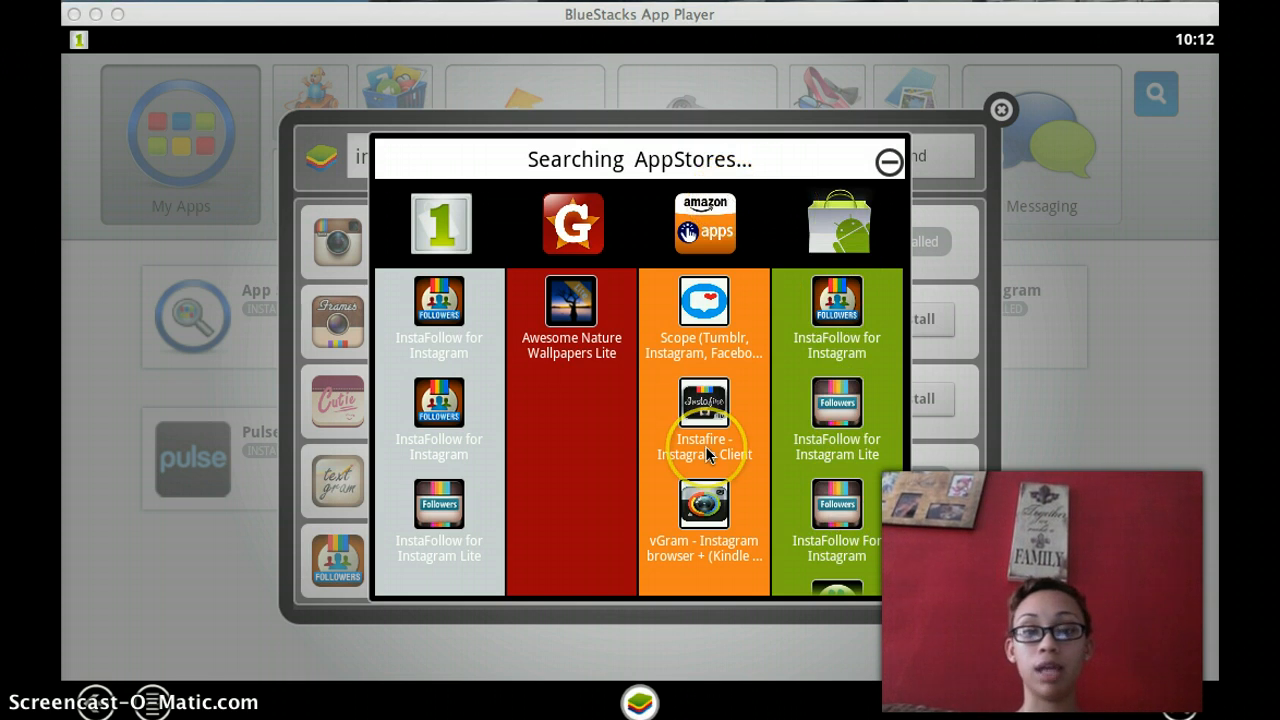
mouse_move(575, 315)
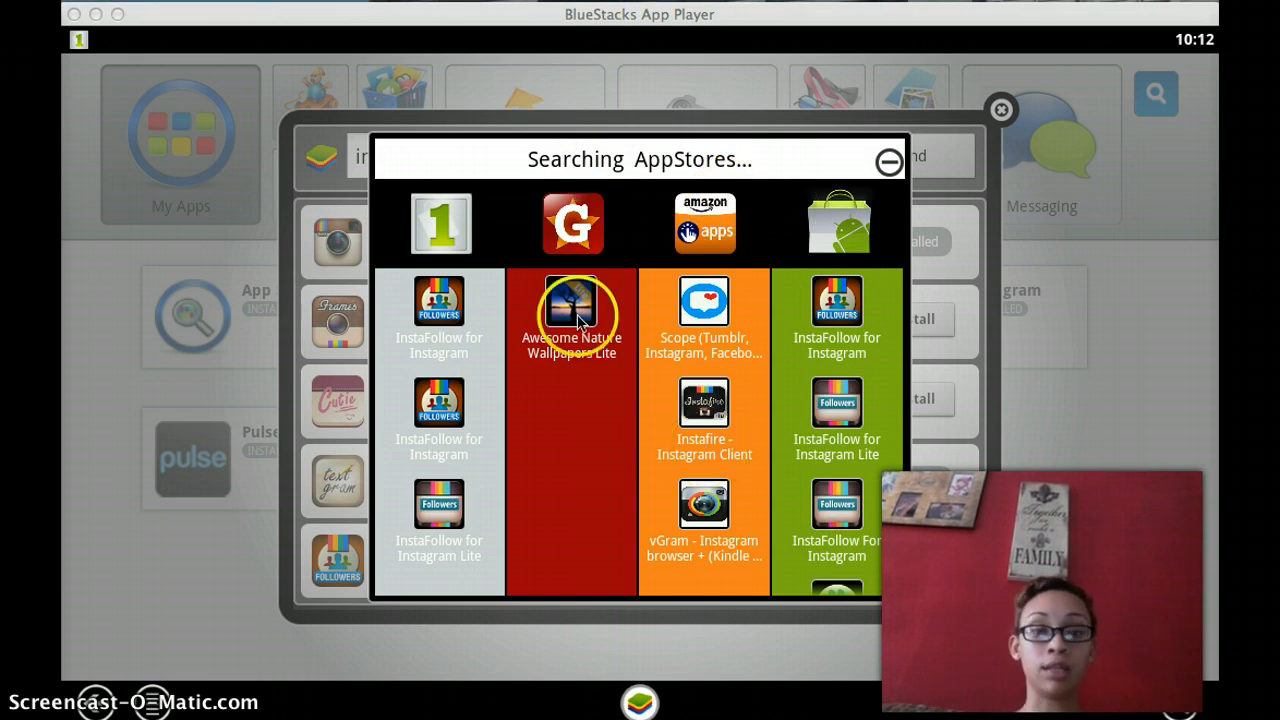
mouse_move(513, 185)
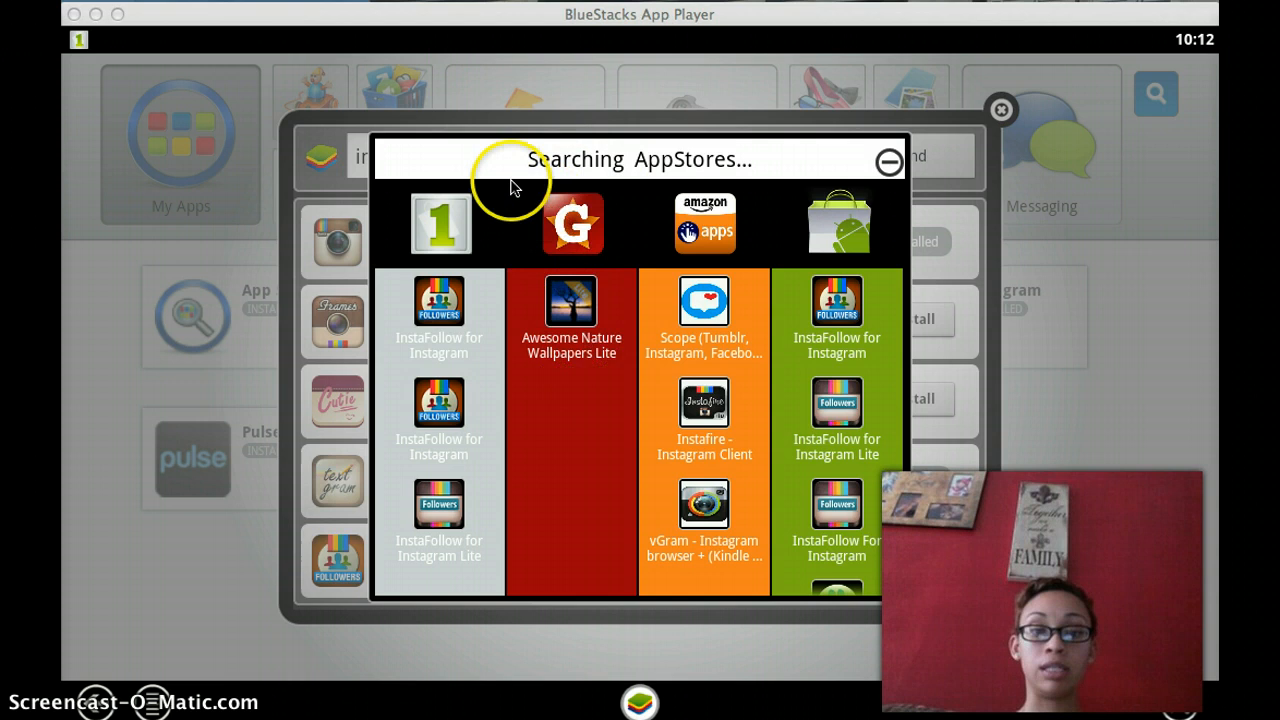
mouse_move(447, 265)
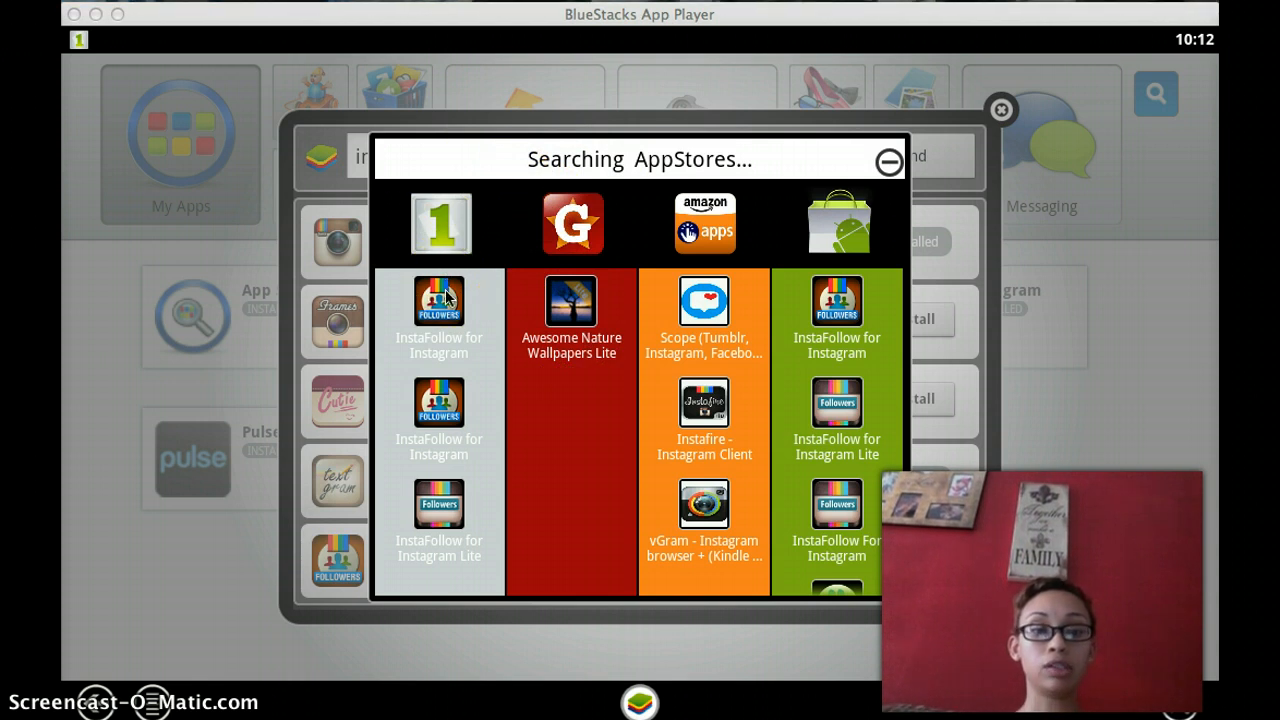
- Select InstaFollow for Instagram from the AppStores search results
click(438, 302)
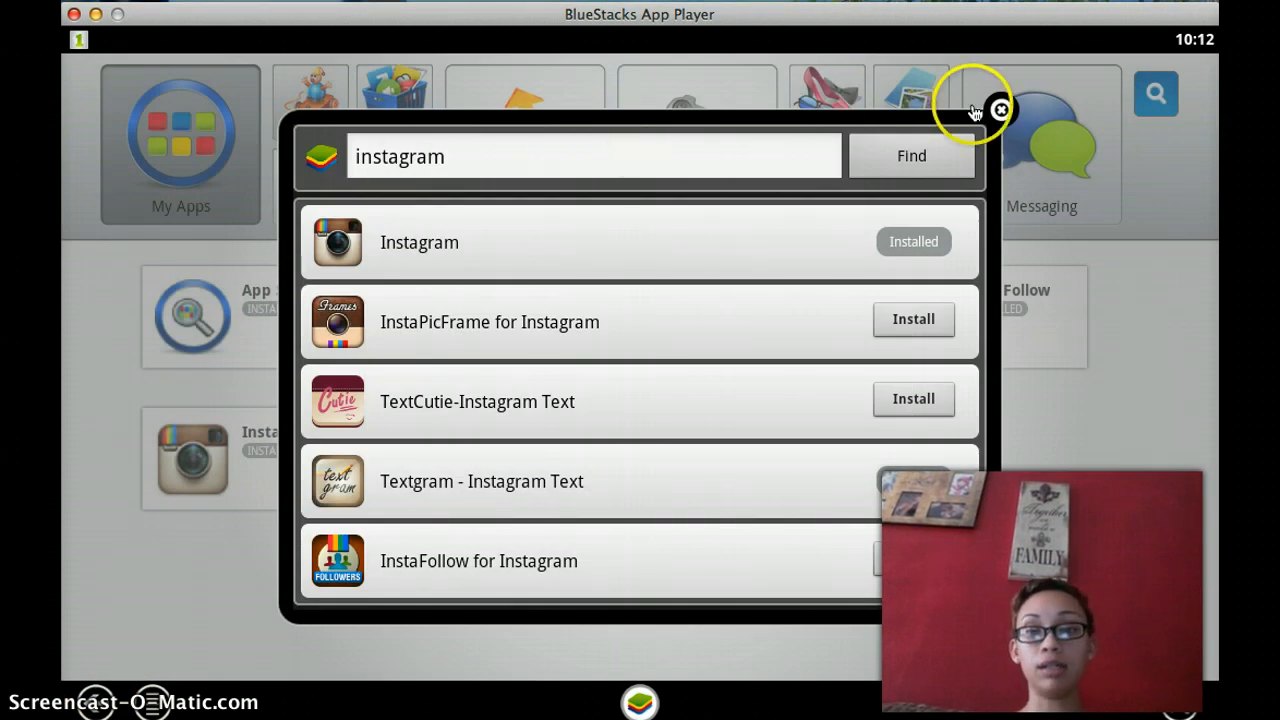
- Close the app search window to return to My Apps
click(1000, 109)
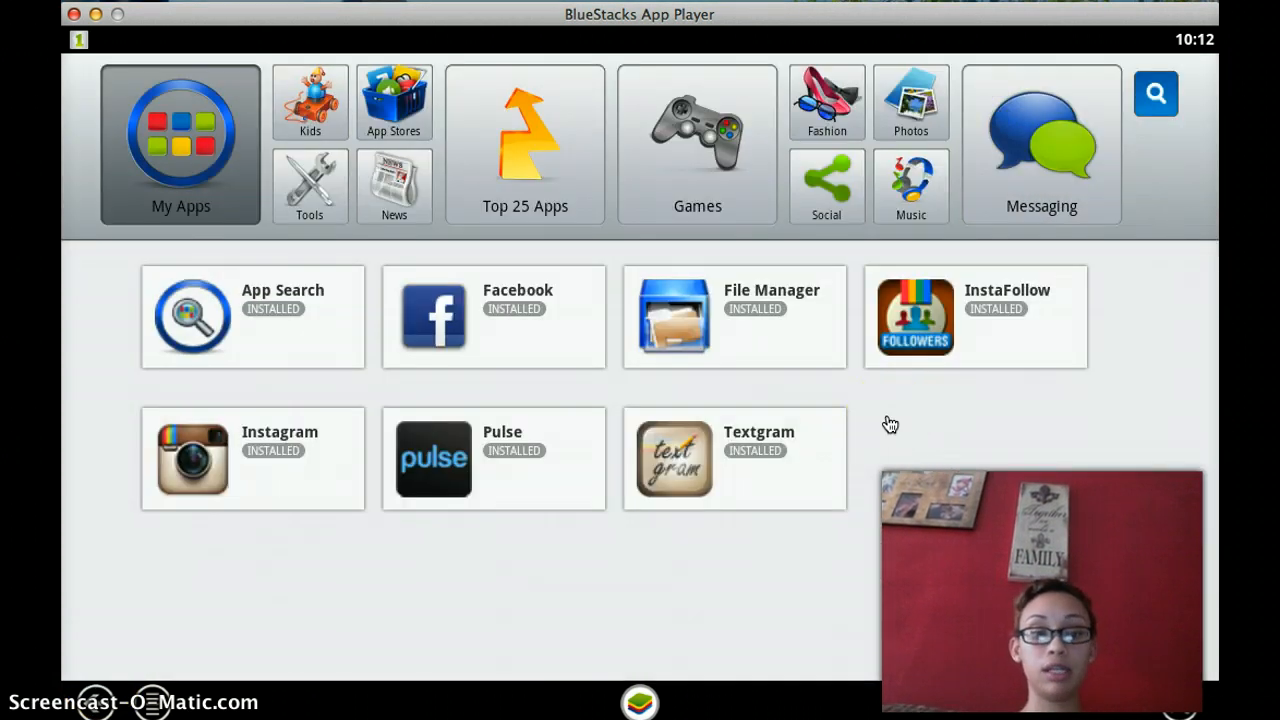
mouse_move(903, 250)
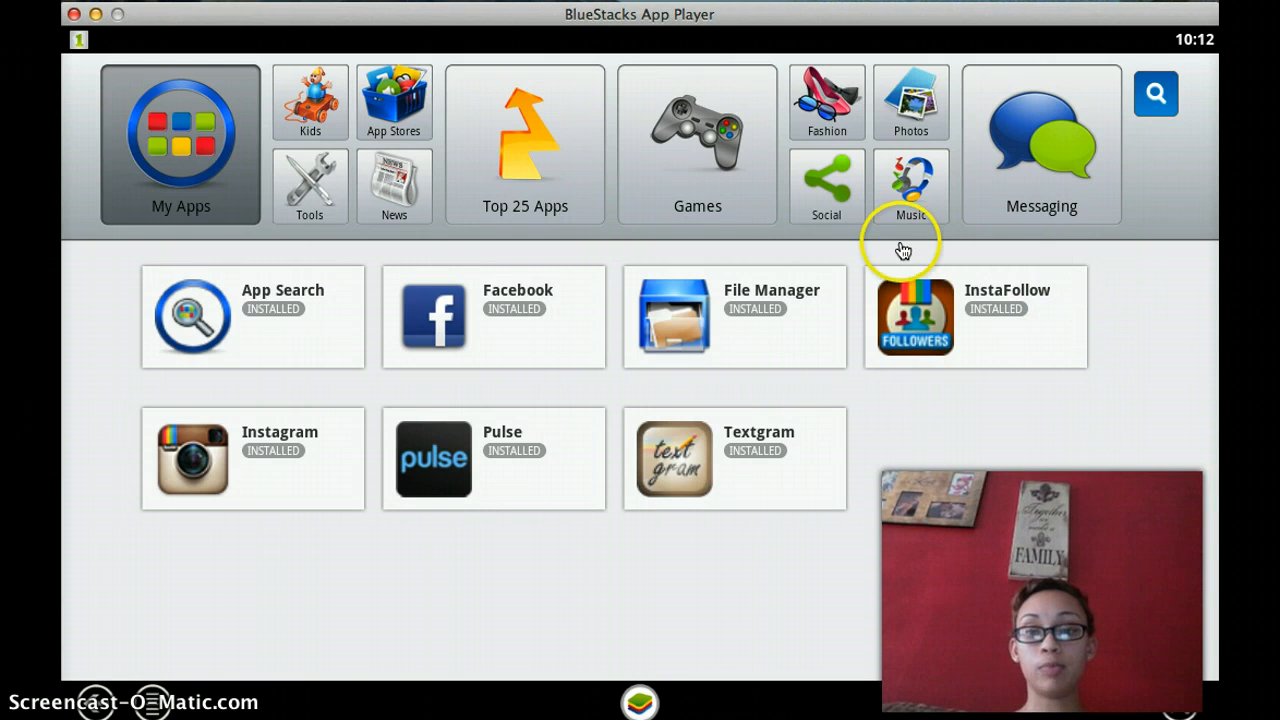
mouse_move(1090, 340)
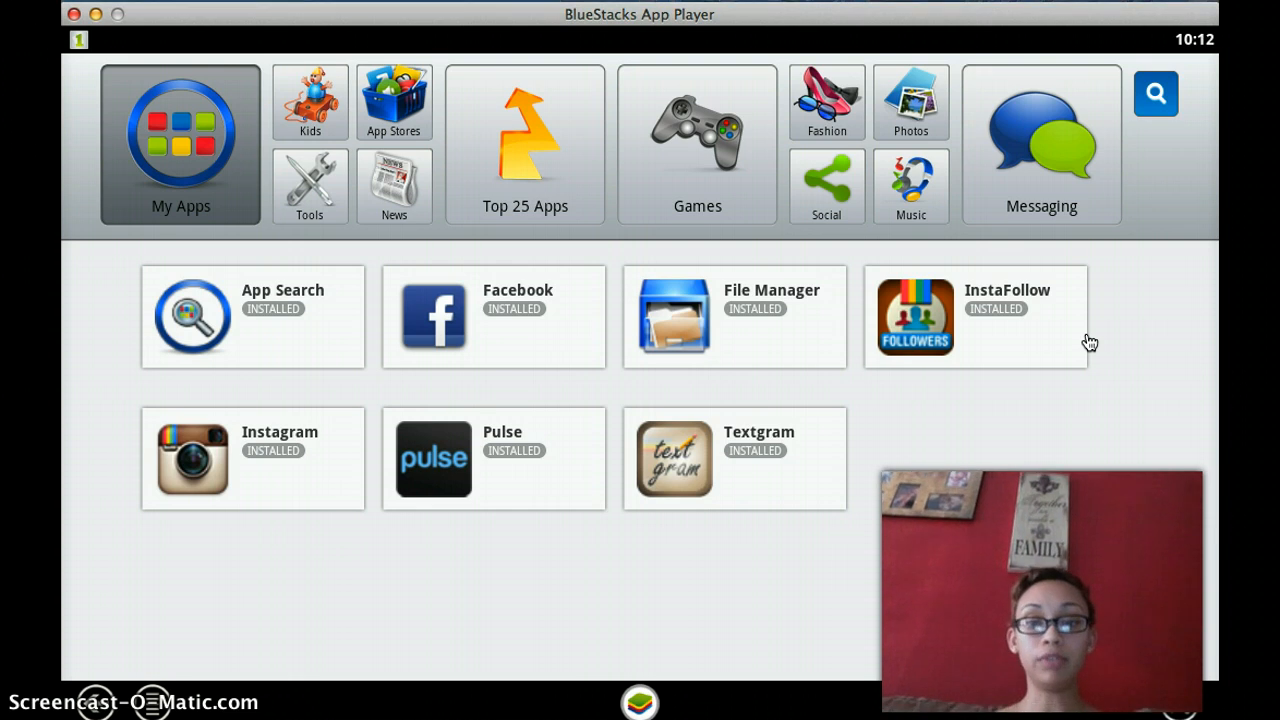
mouse_move(261, 483)
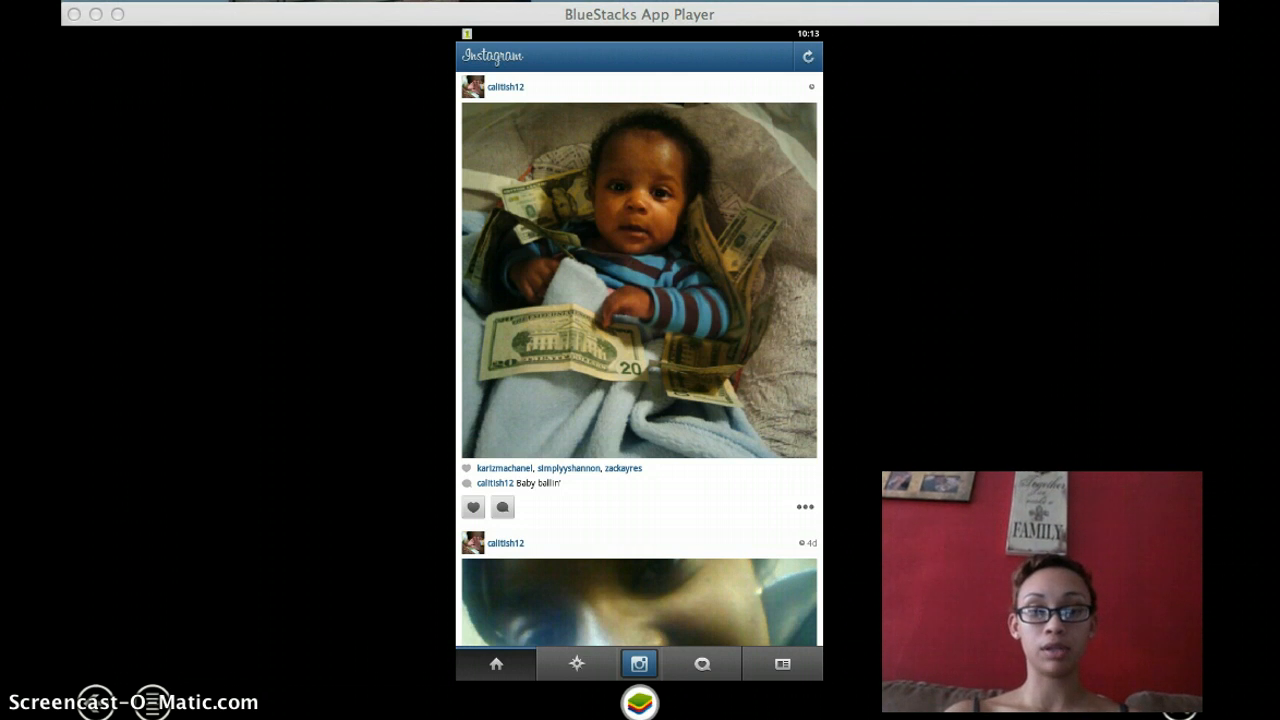
mouse_move(465, 588)
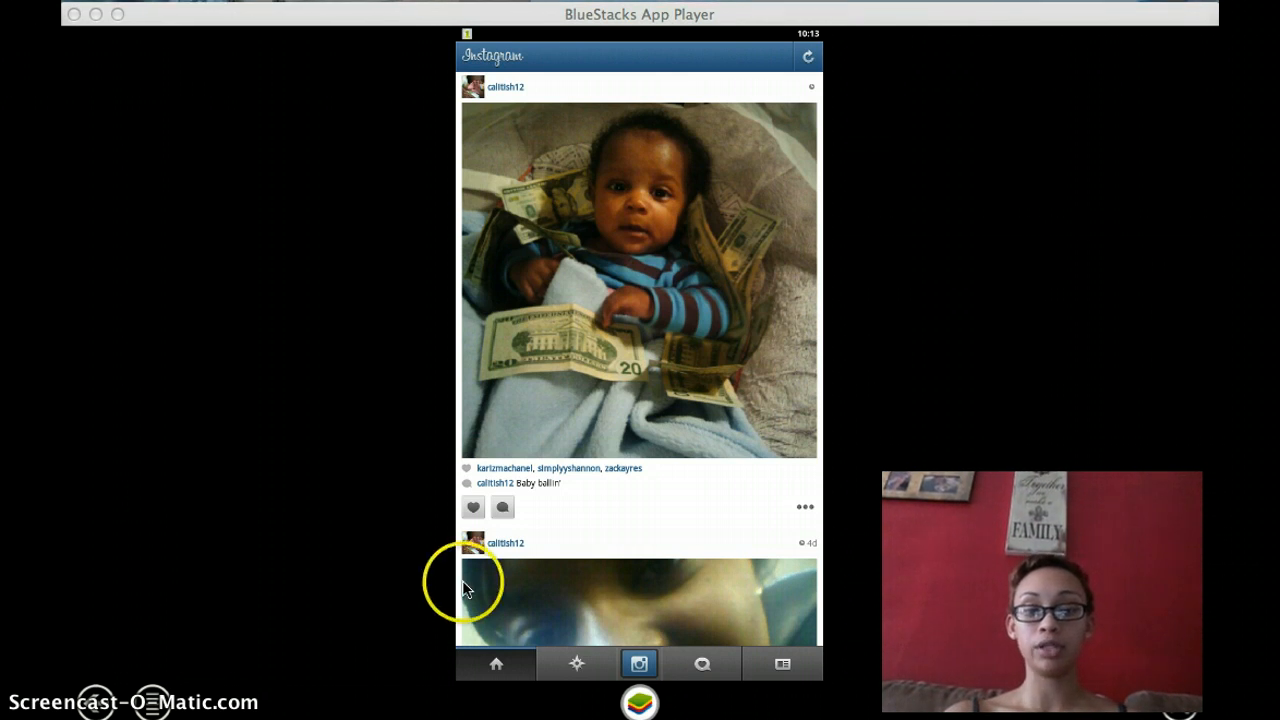
mouse_move(810, 673)
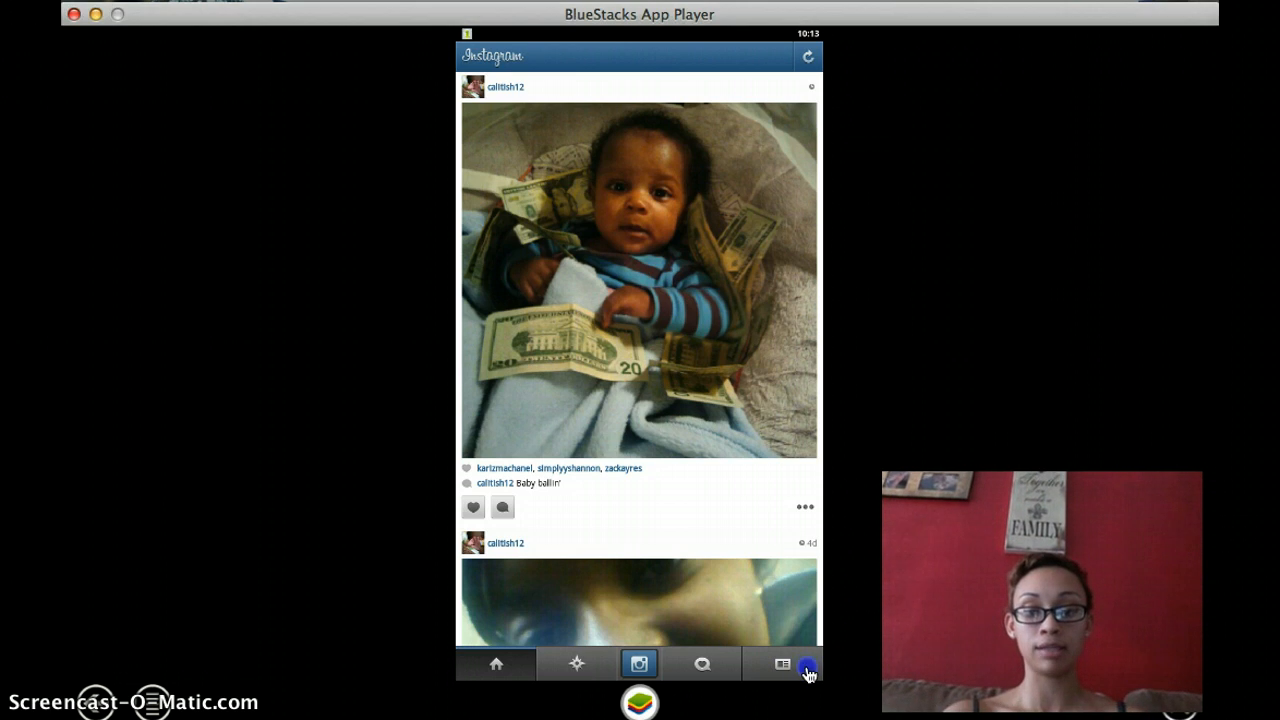
- Try Instagram's Advanced Camera setting, leave it disabled, and exit Camera Settings
click(808, 664)
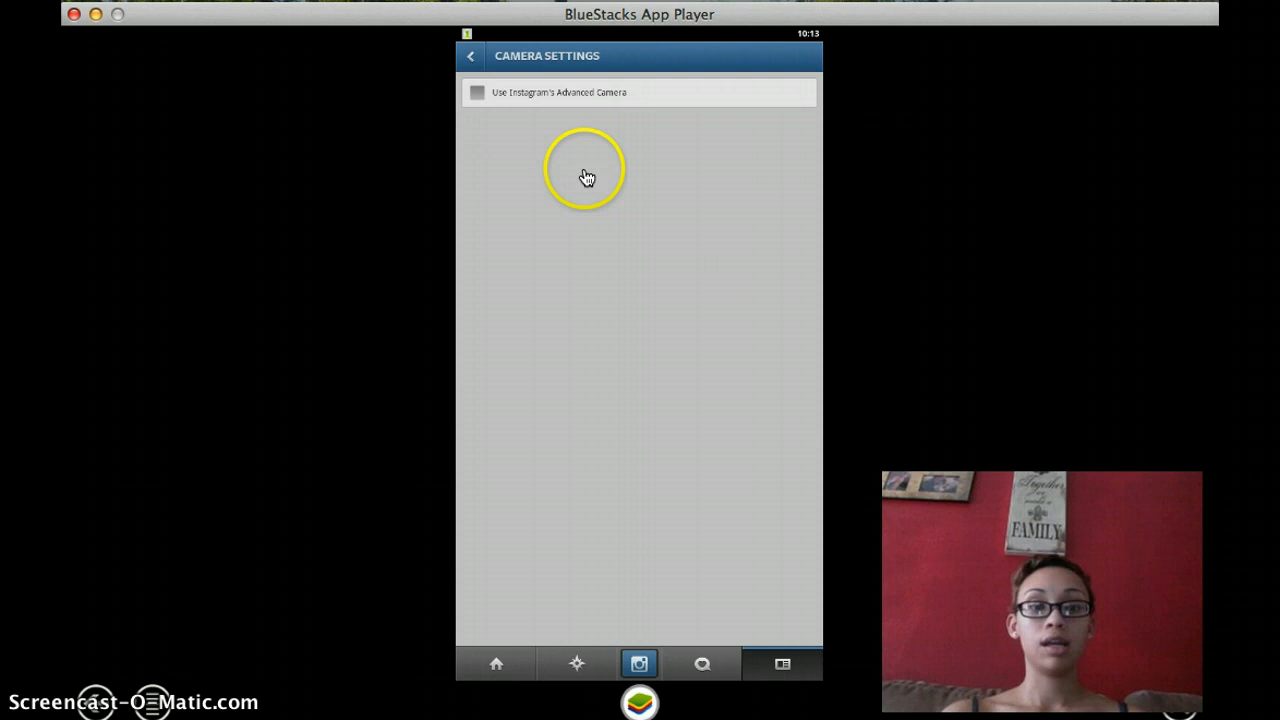
click(477, 92)
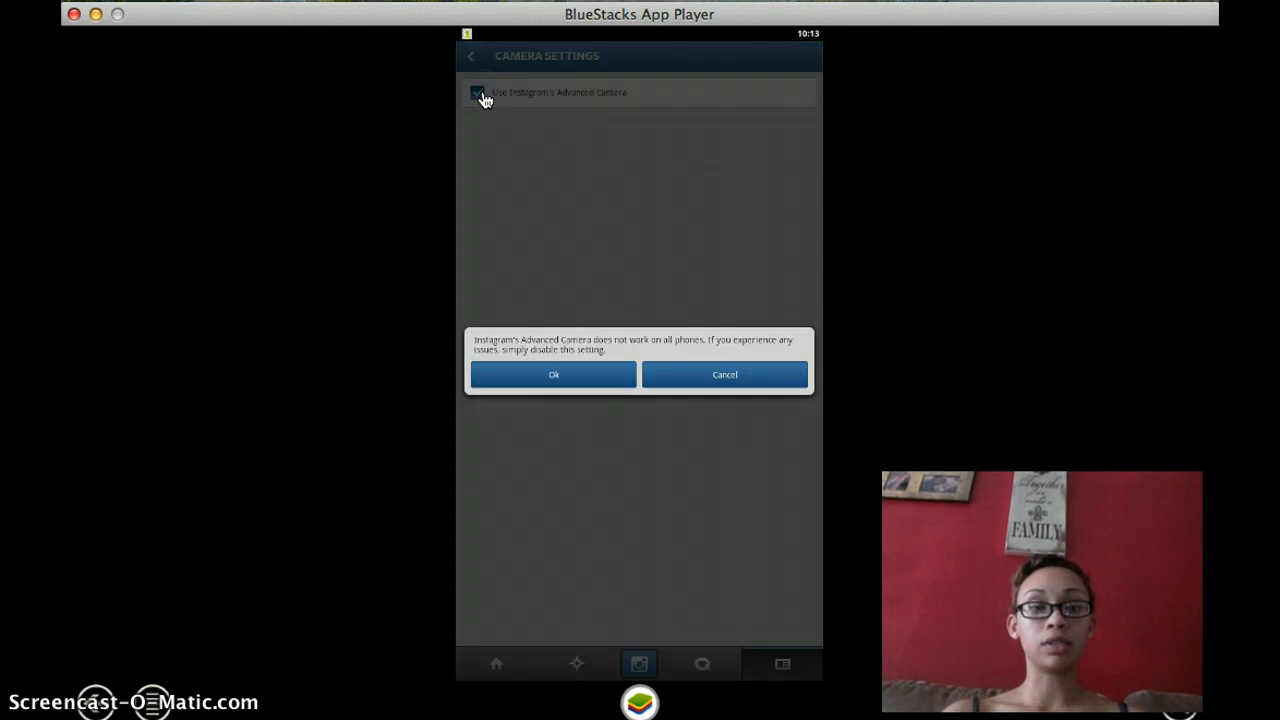
click(553, 374)
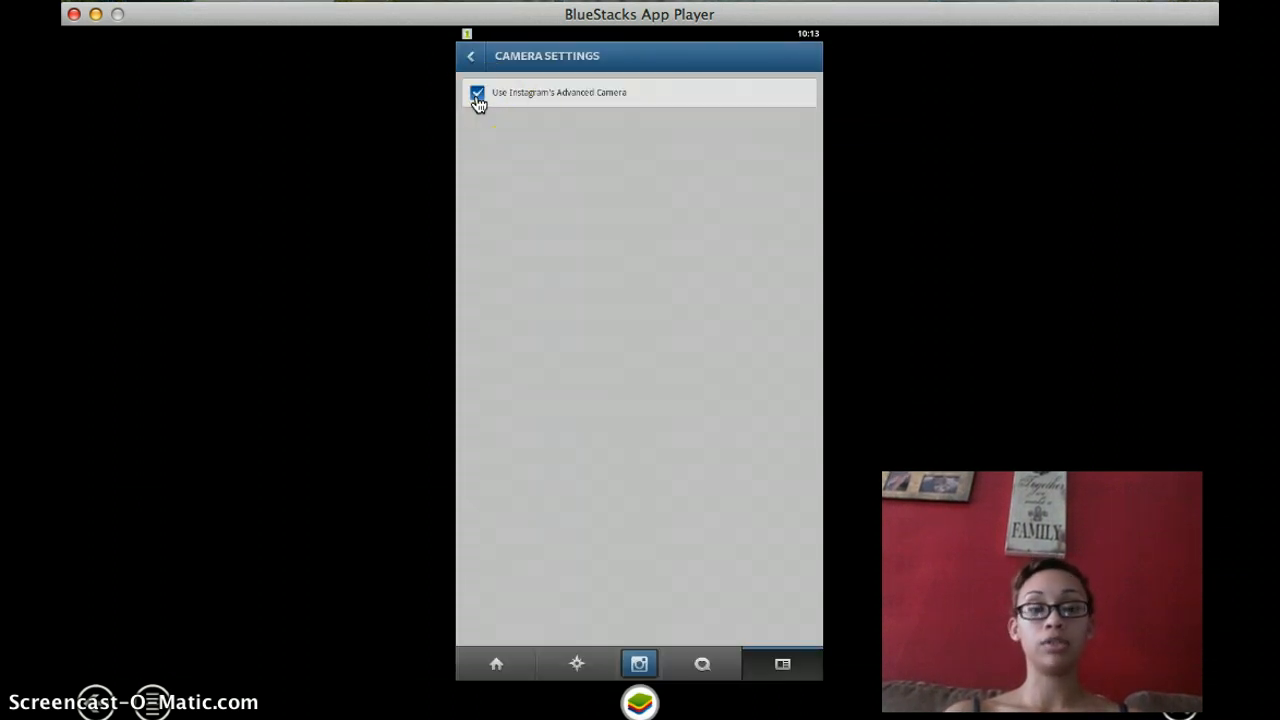
click(477, 92)
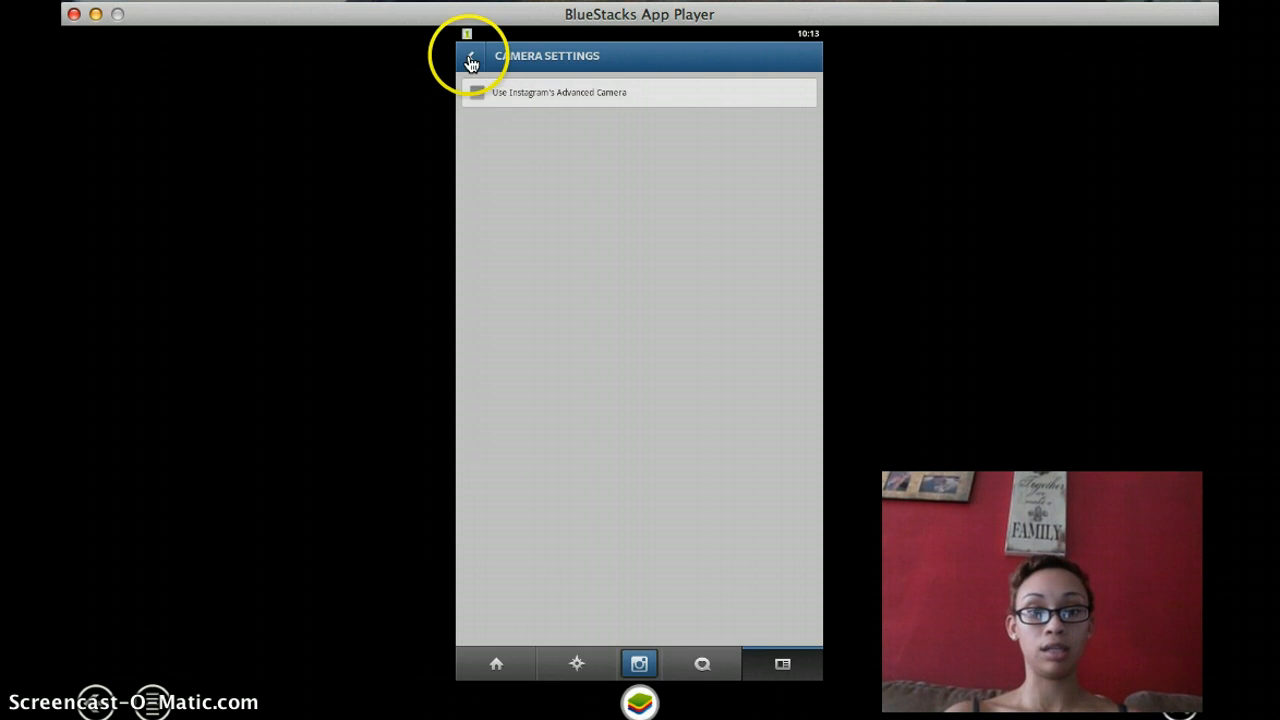
click(470, 56)
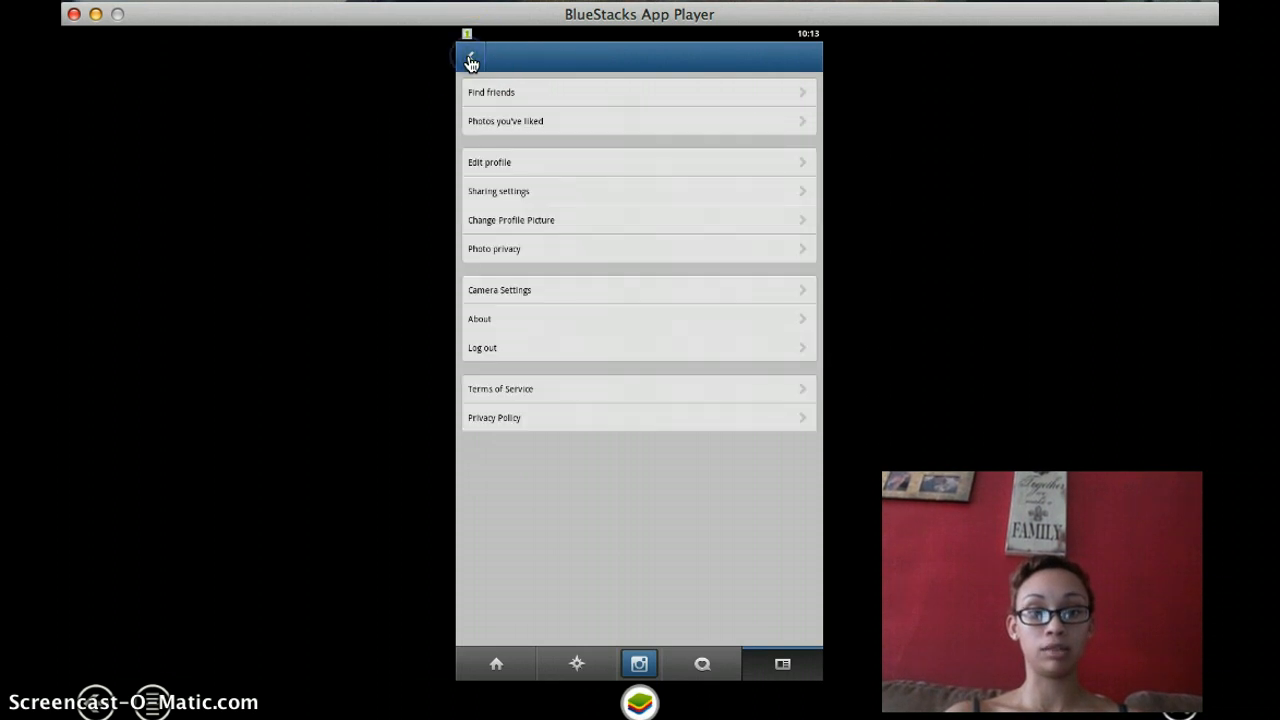
- From the profile, start a new photo post using Photo Gallery as the source
click(470, 57)
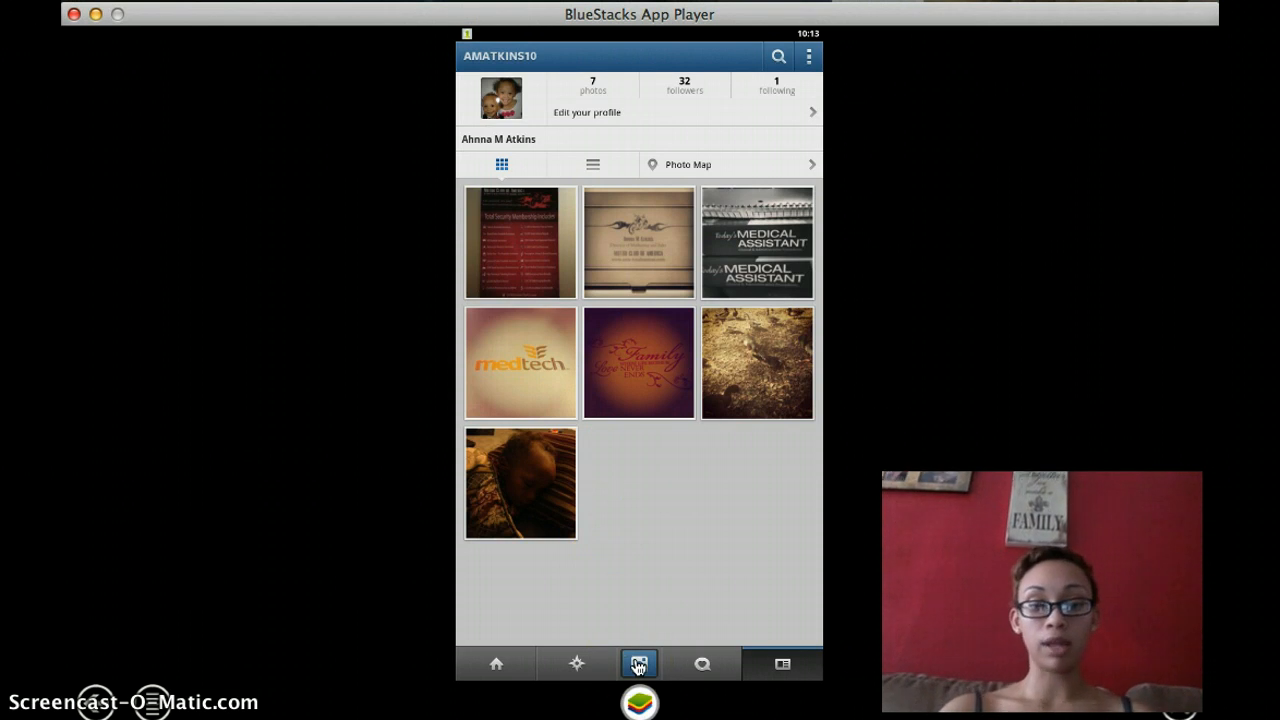
click(639, 663)
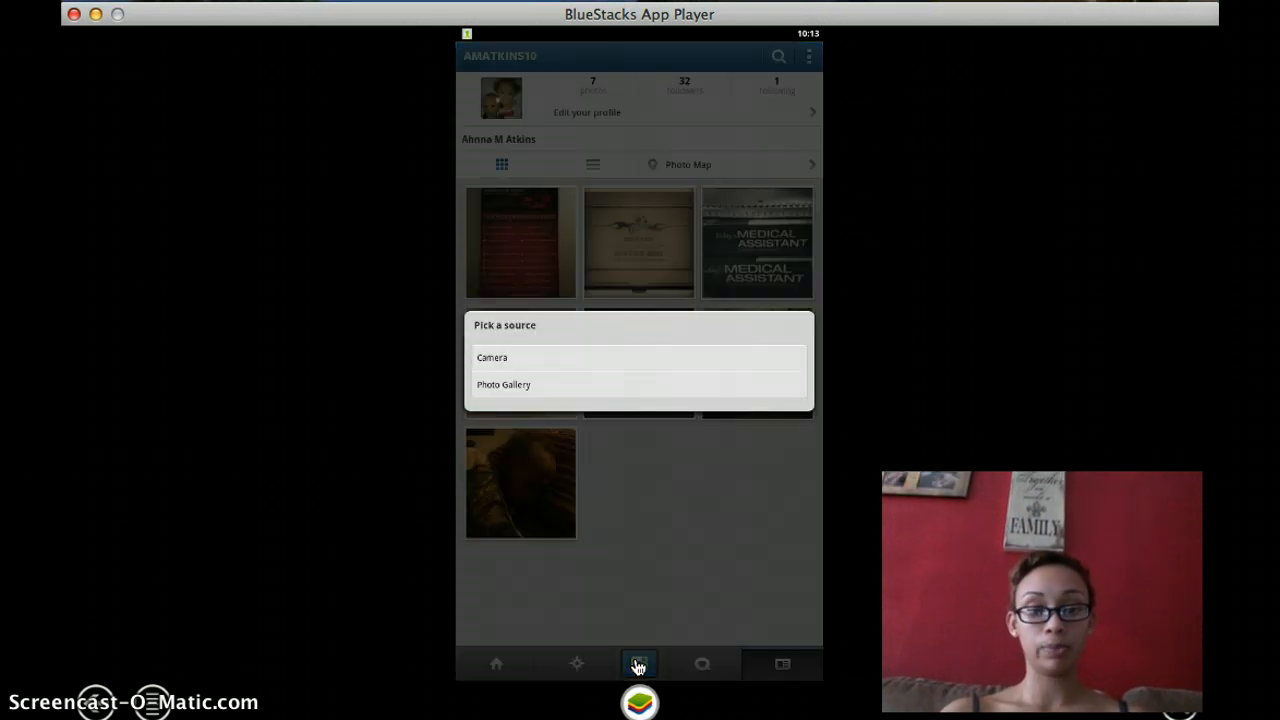
mouse_move(557, 391)
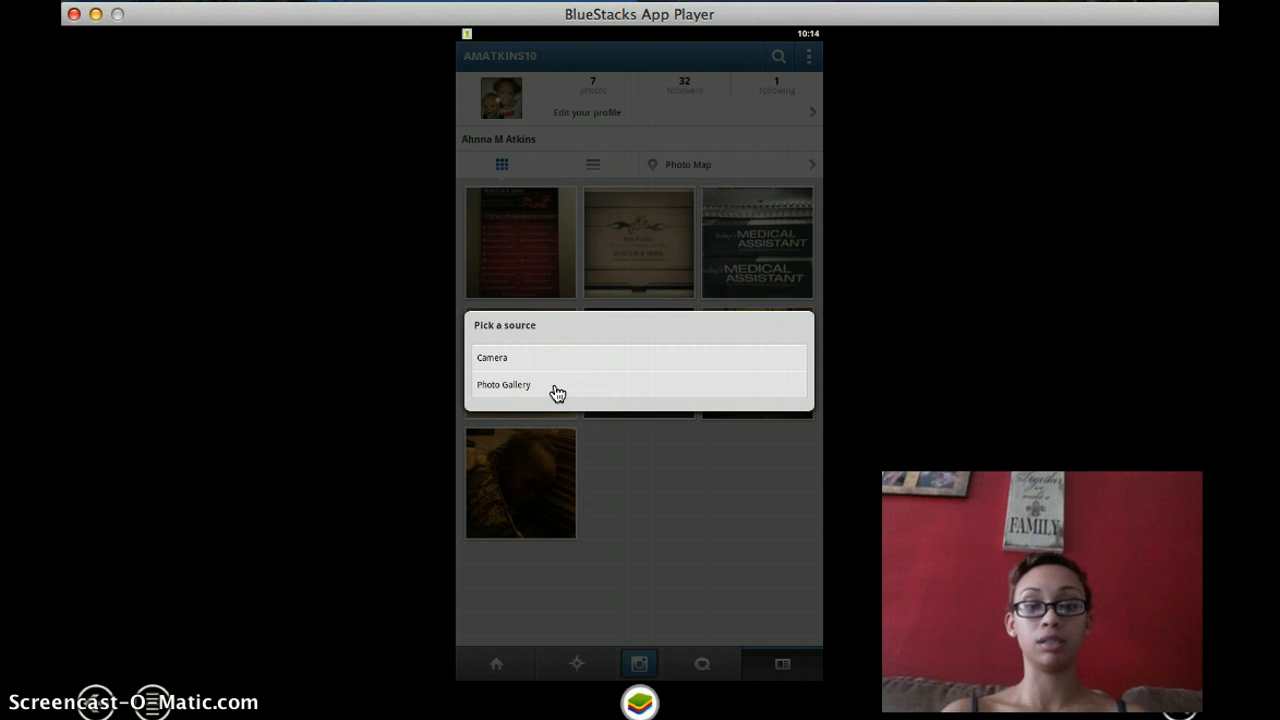
click(556, 388)
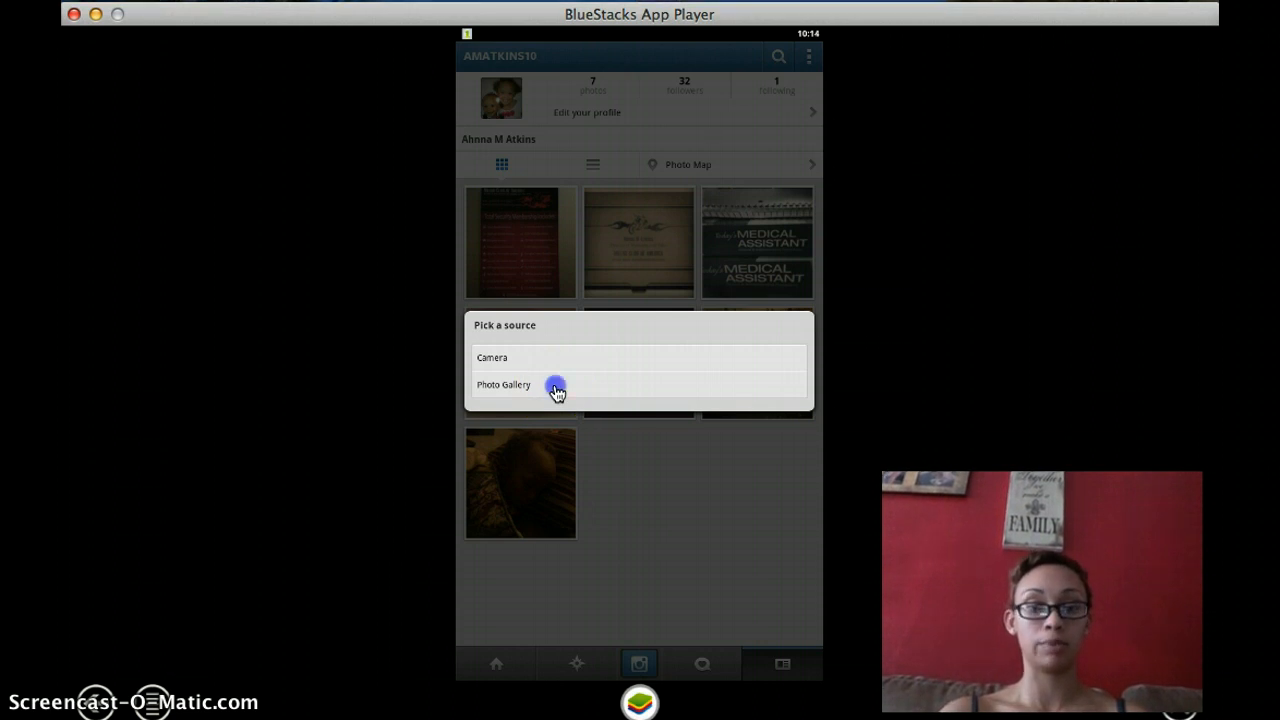
click(504, 384)
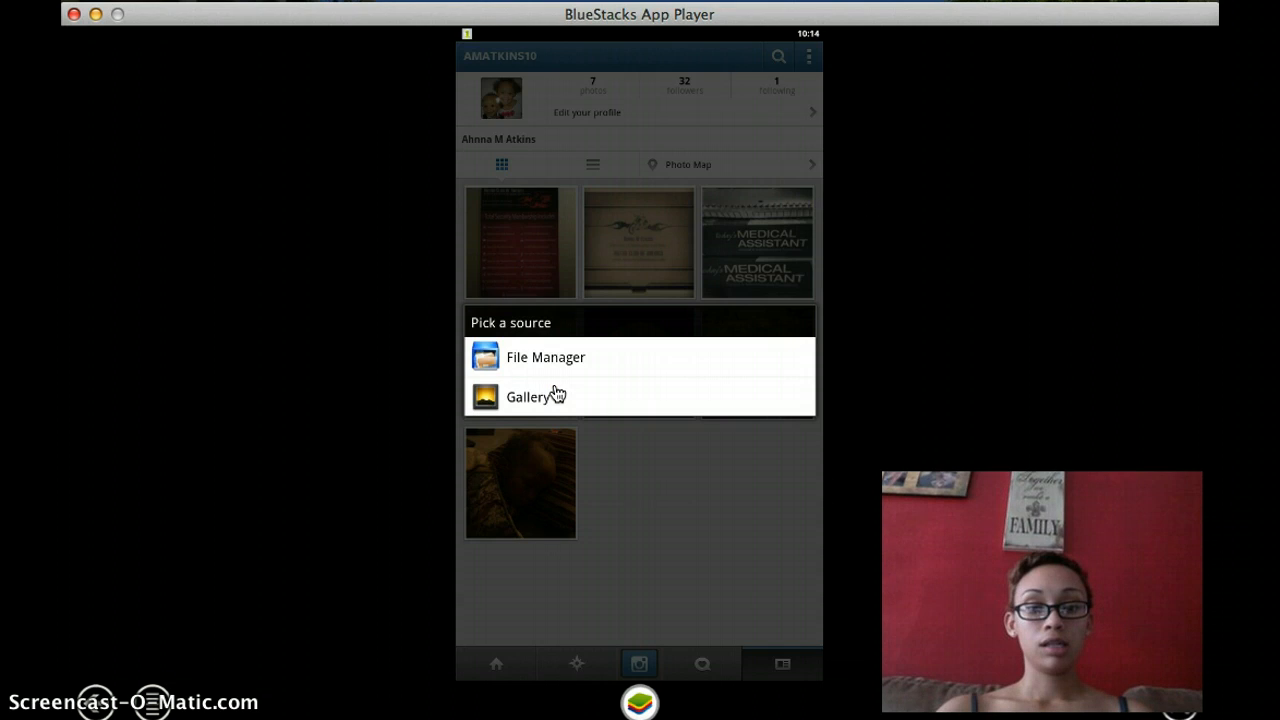
- Pick badge.jpg from bstfolder › Documents › MCA › Flyers and Pics in File Manager
click(545, 357)
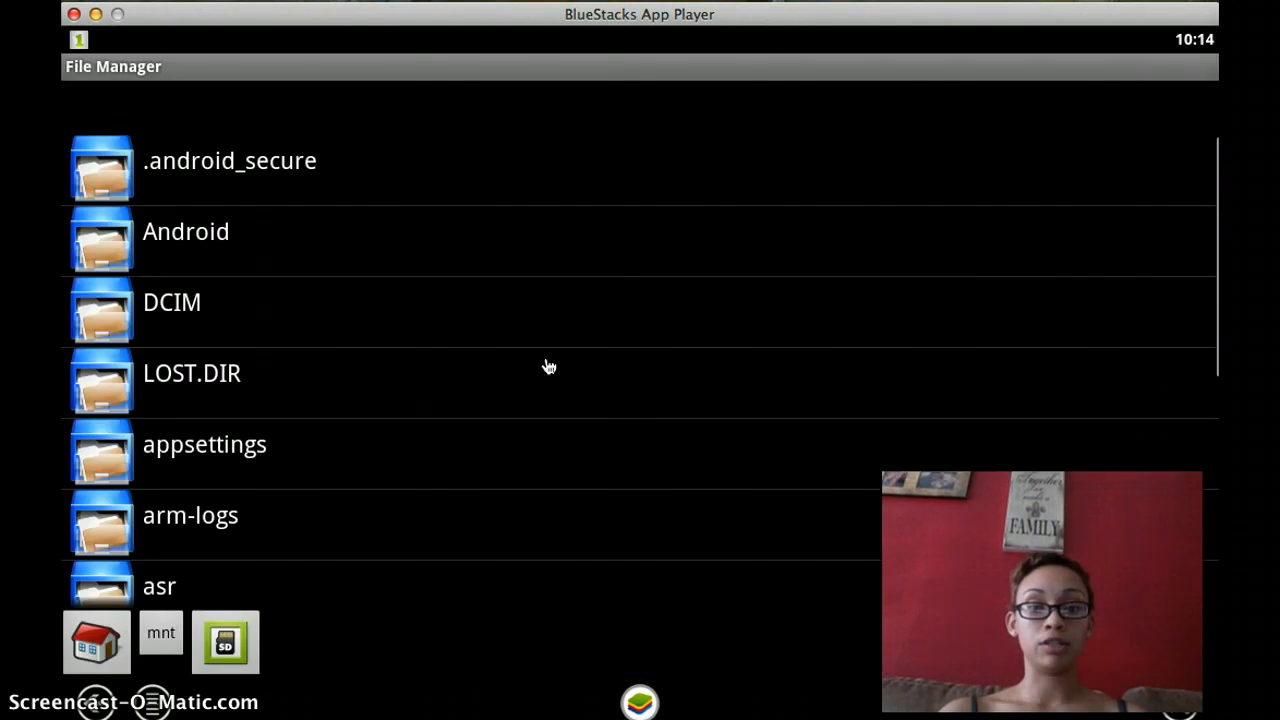
mouse_move(225, 195)
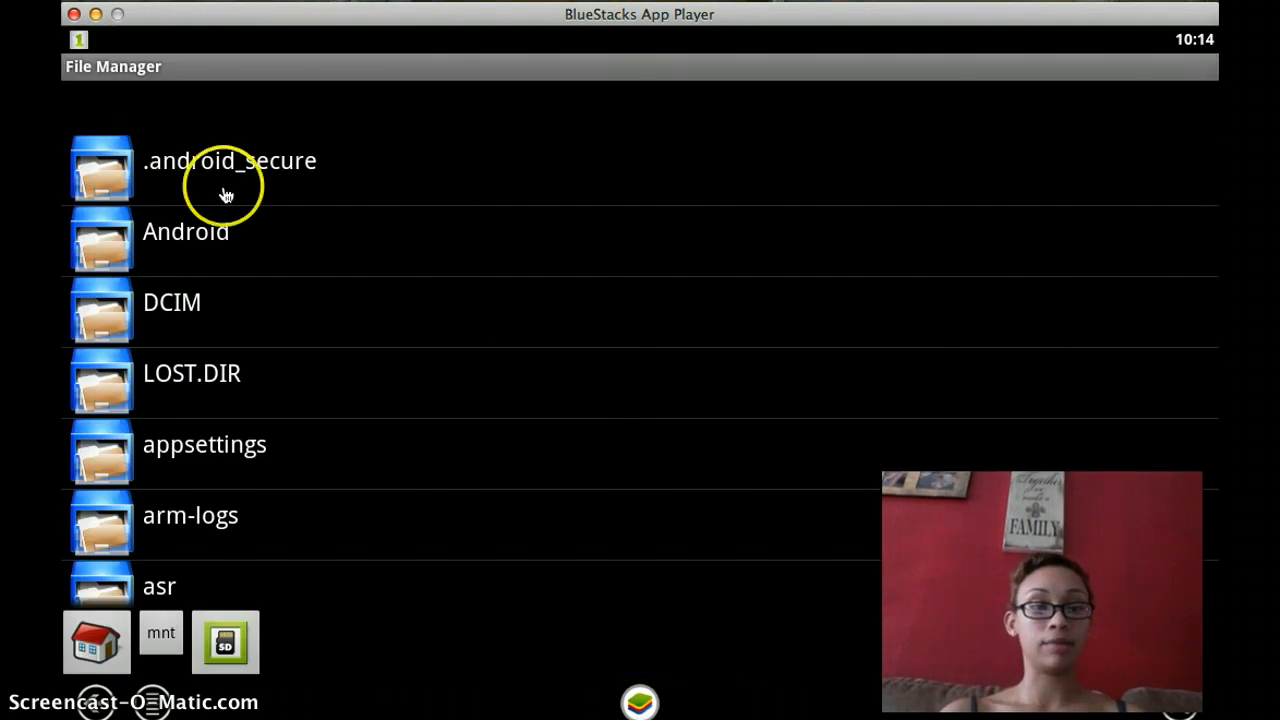
mouse_move(152, 377)
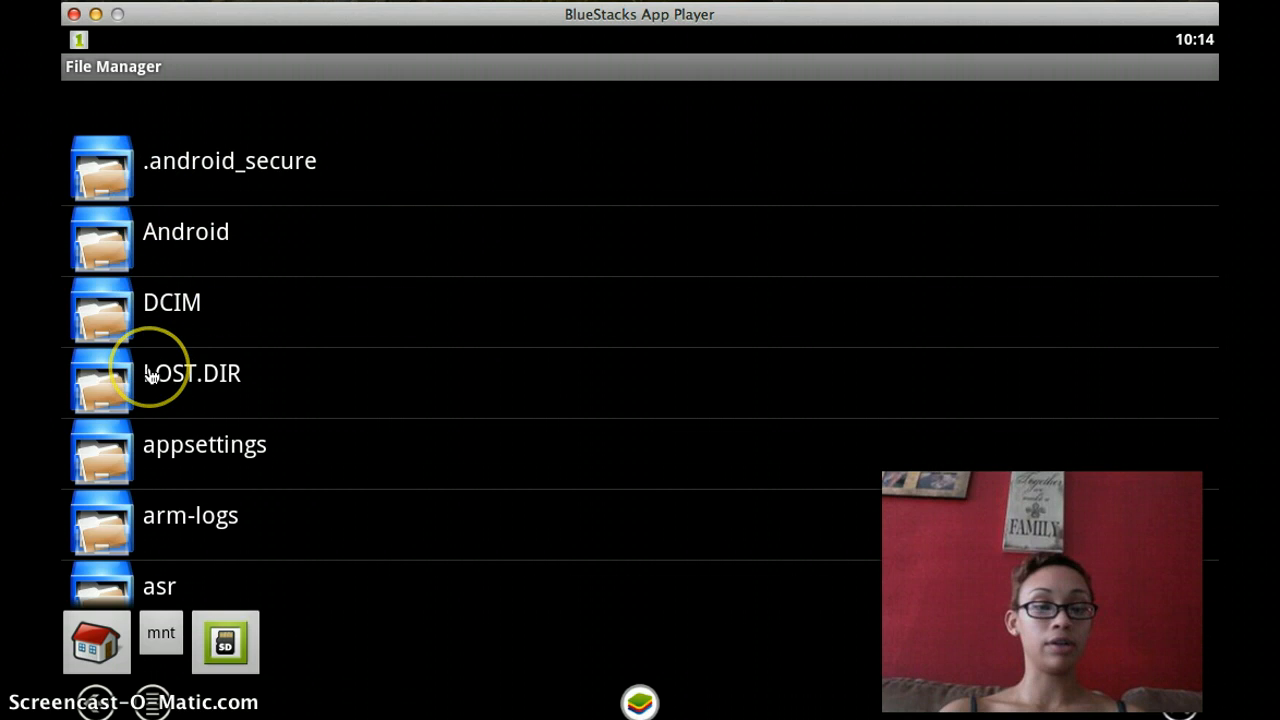
scroll(down, 3)
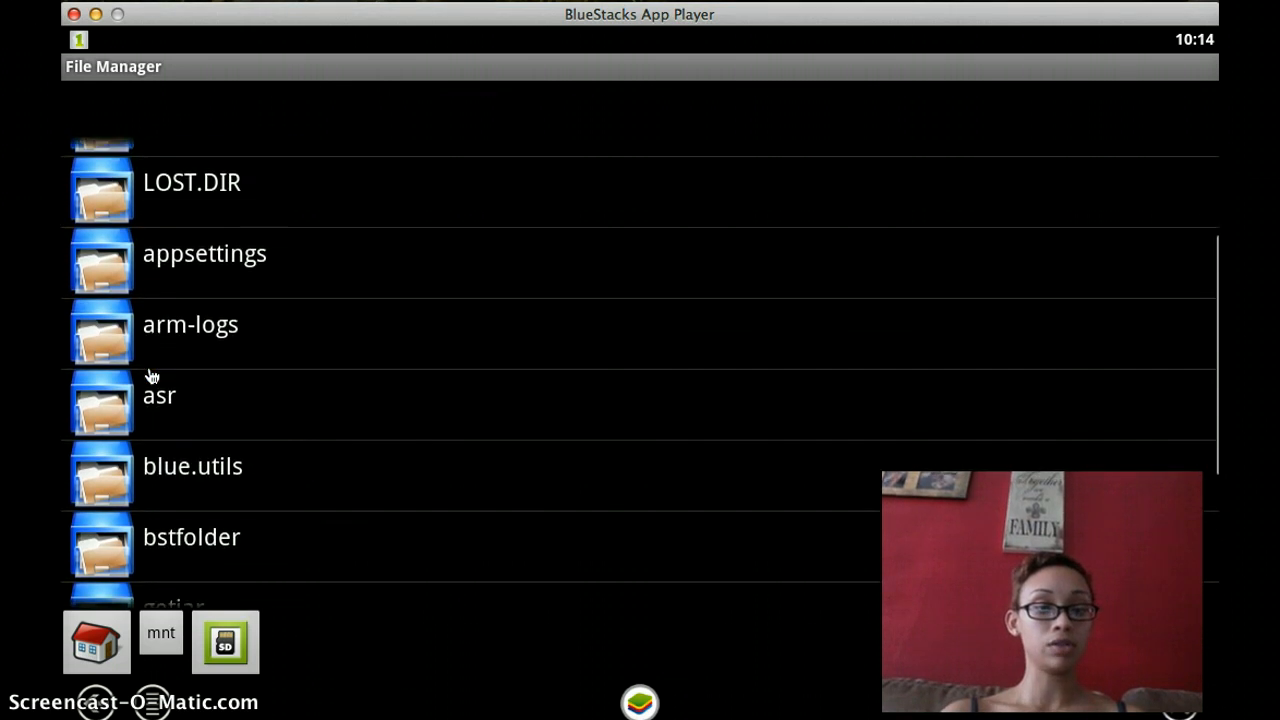
scroll(down, 3)
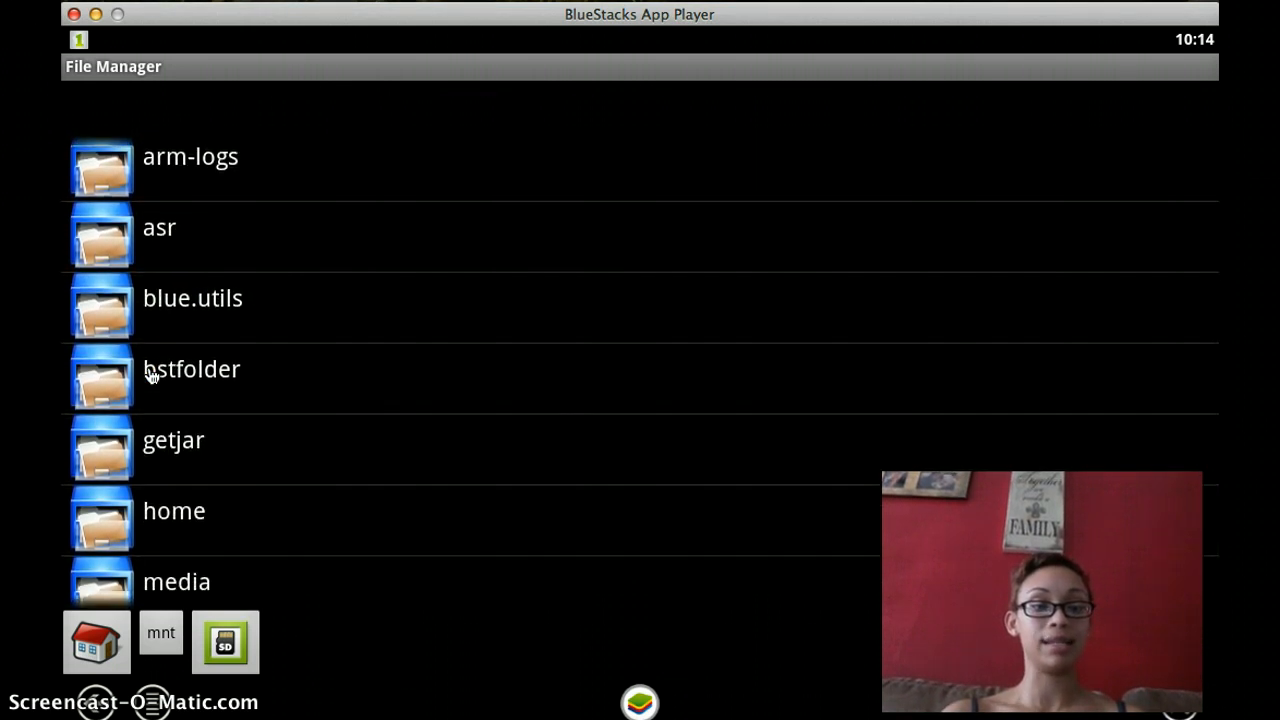
click(191, 368)
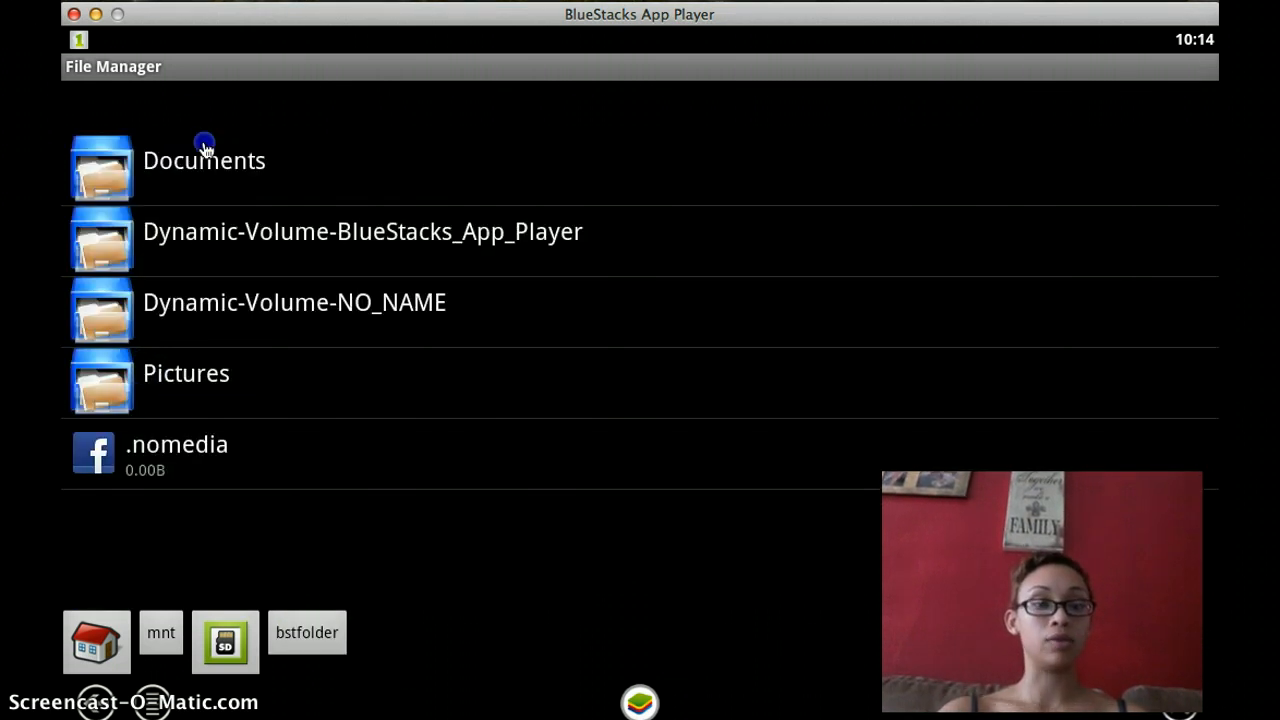
click(204, 160)
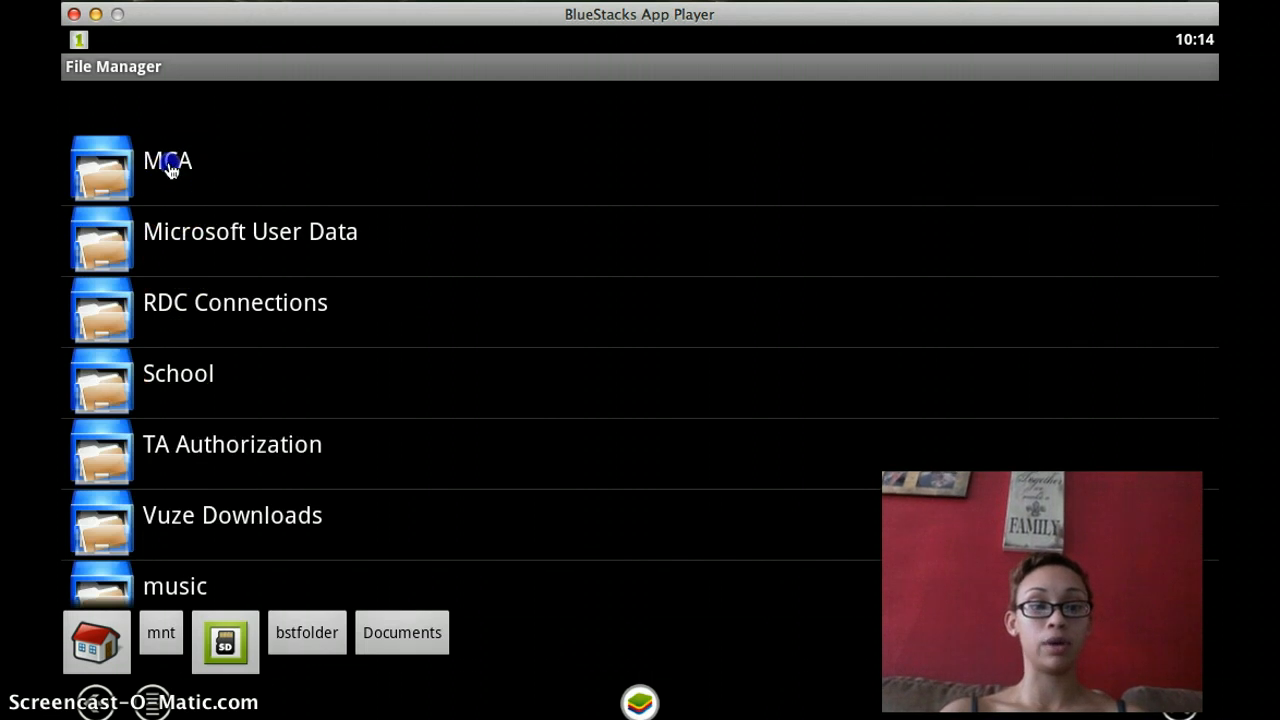
click(167, 161)
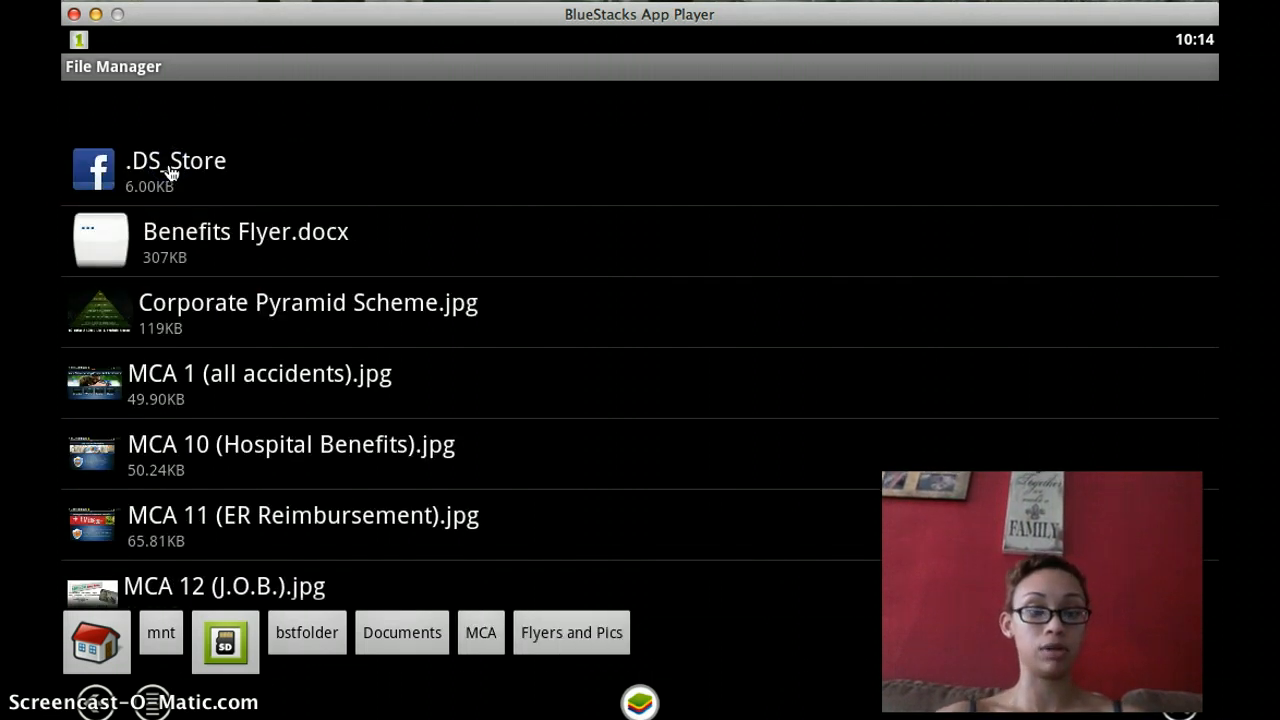
scroll(down, 3)
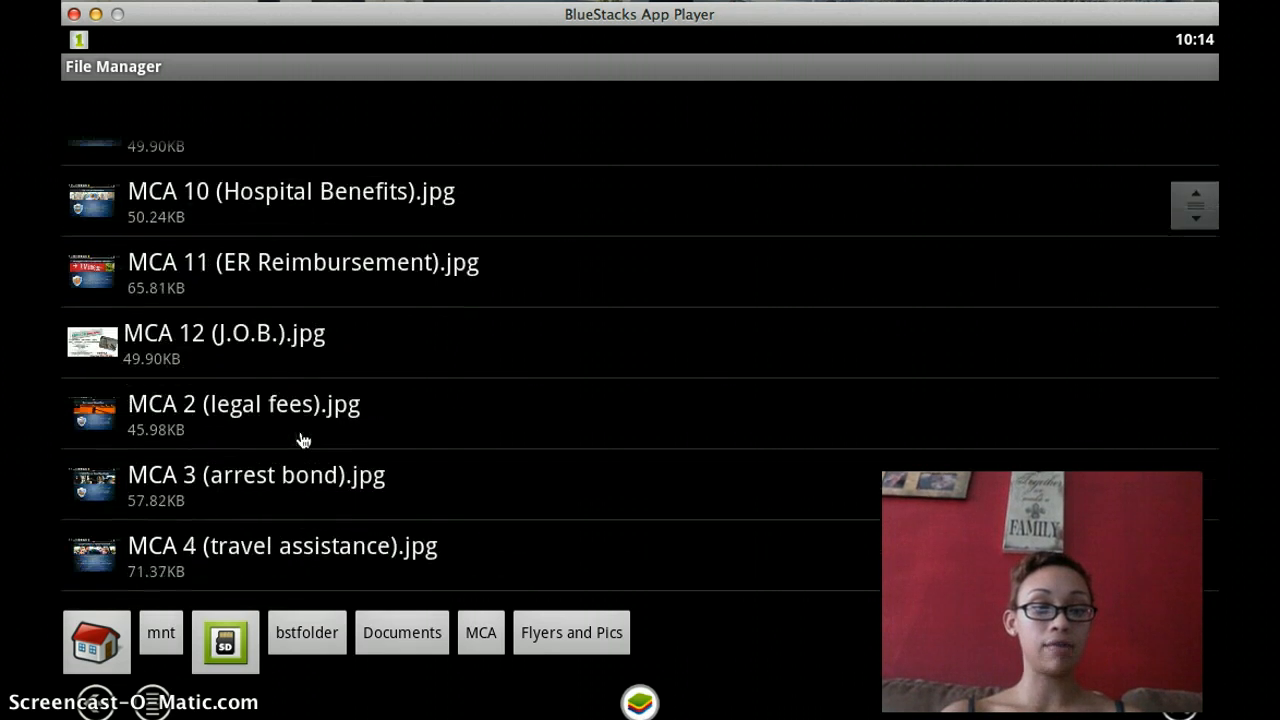
scroll(down, 3)
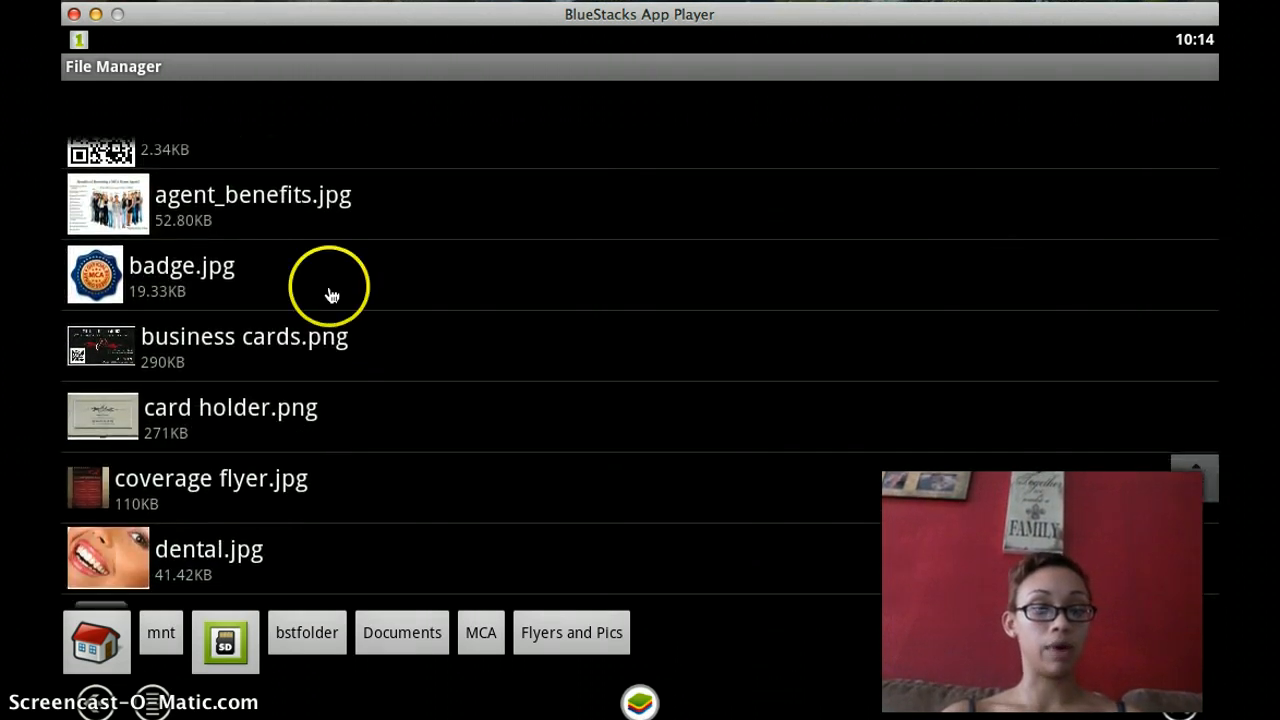
click(181, 265)
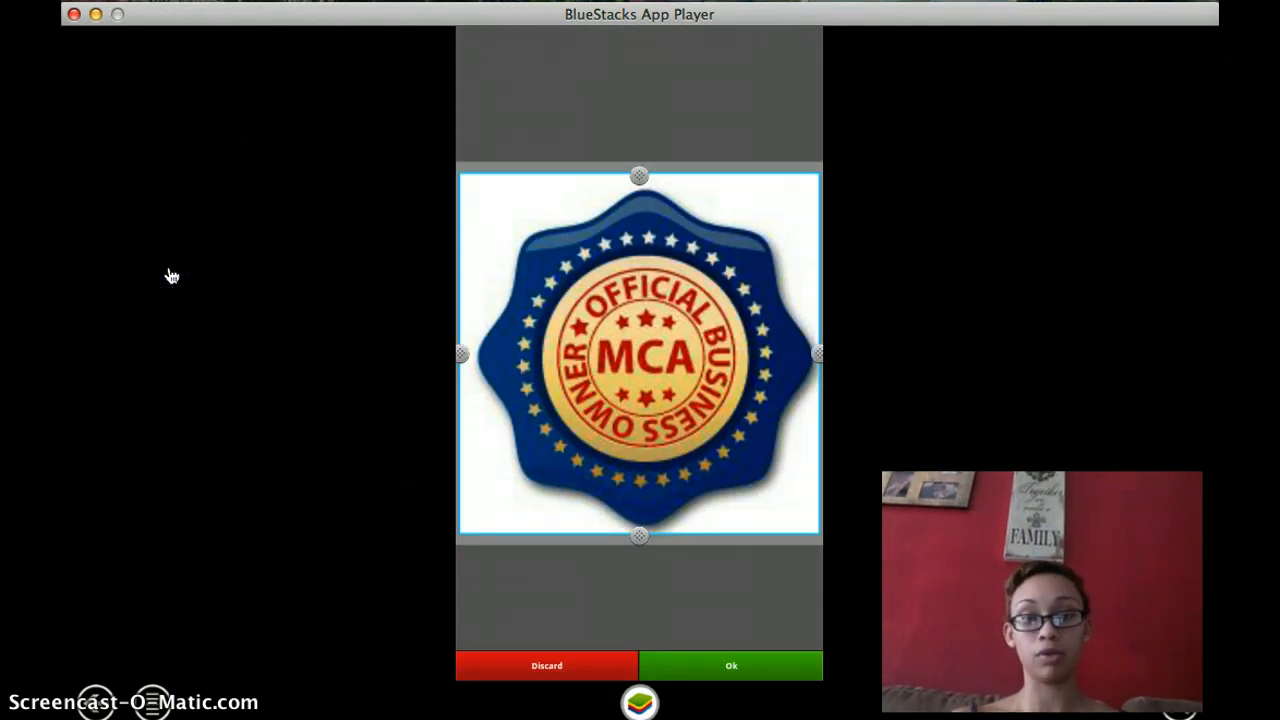
- Accept the square crop, try Mayfair, Rise and X-Pro filters, then continue with Normal
click(731, 665)
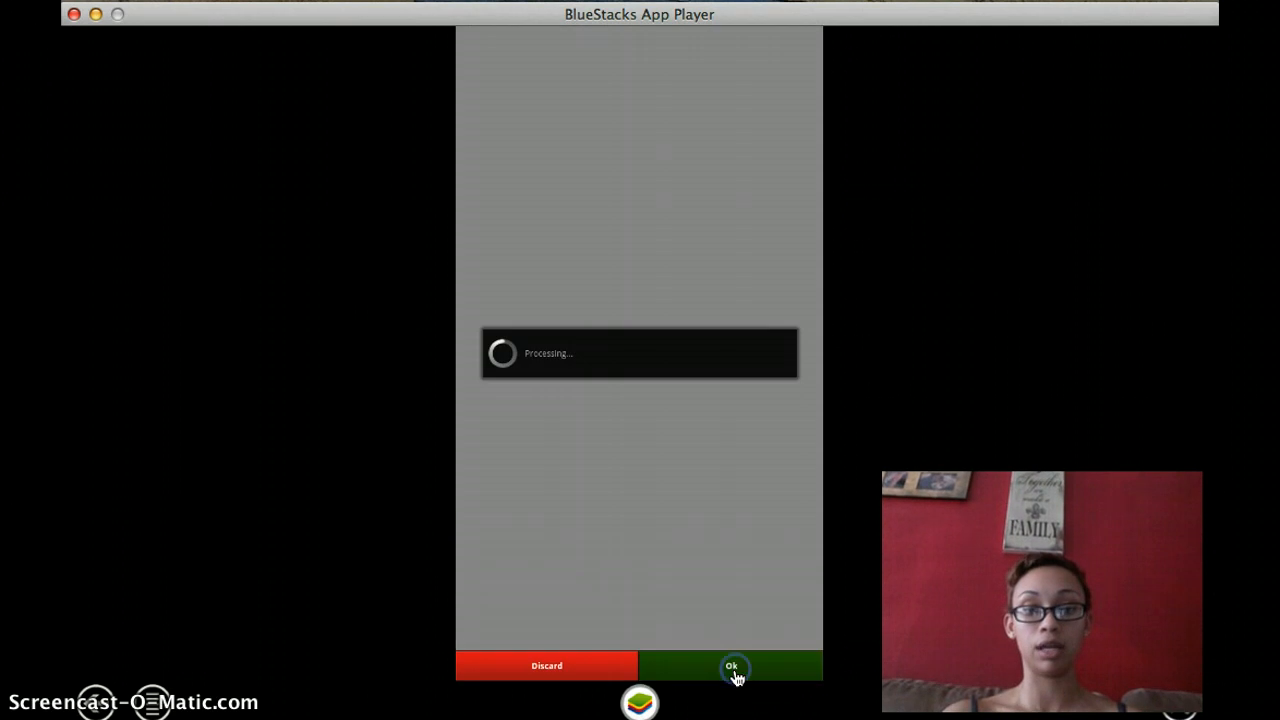
click(731, 665)
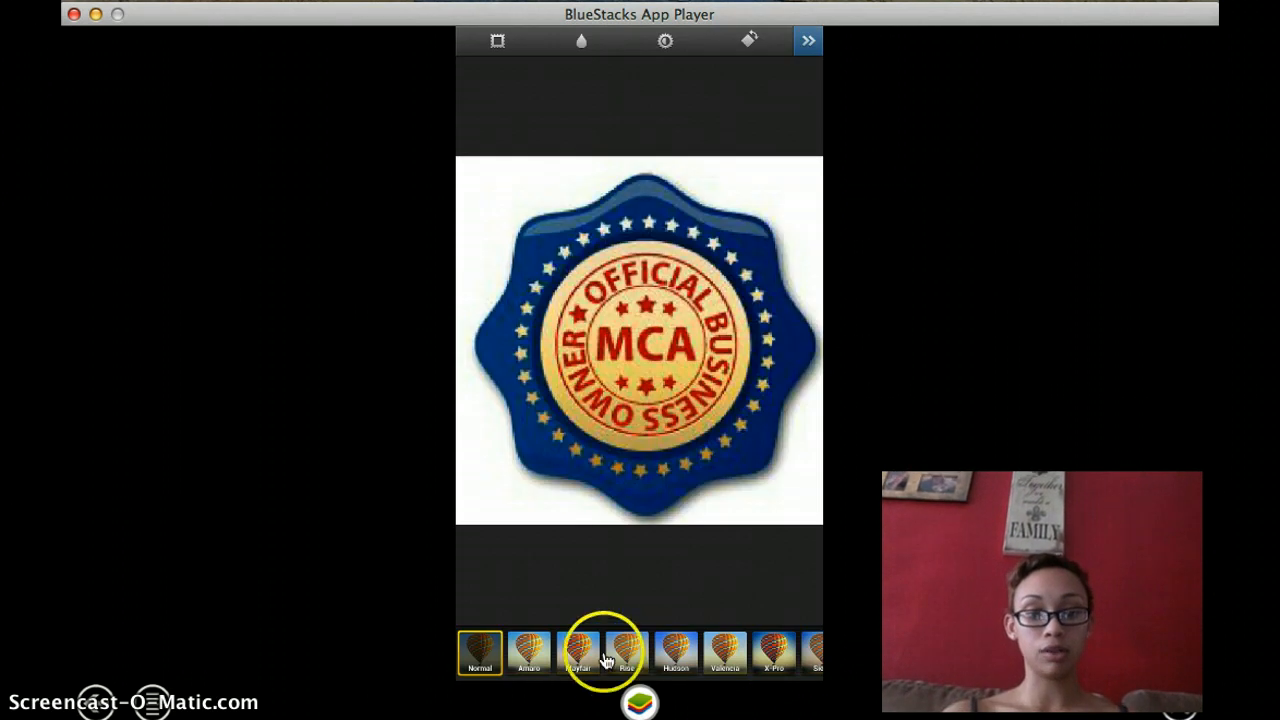
click(578, 652)
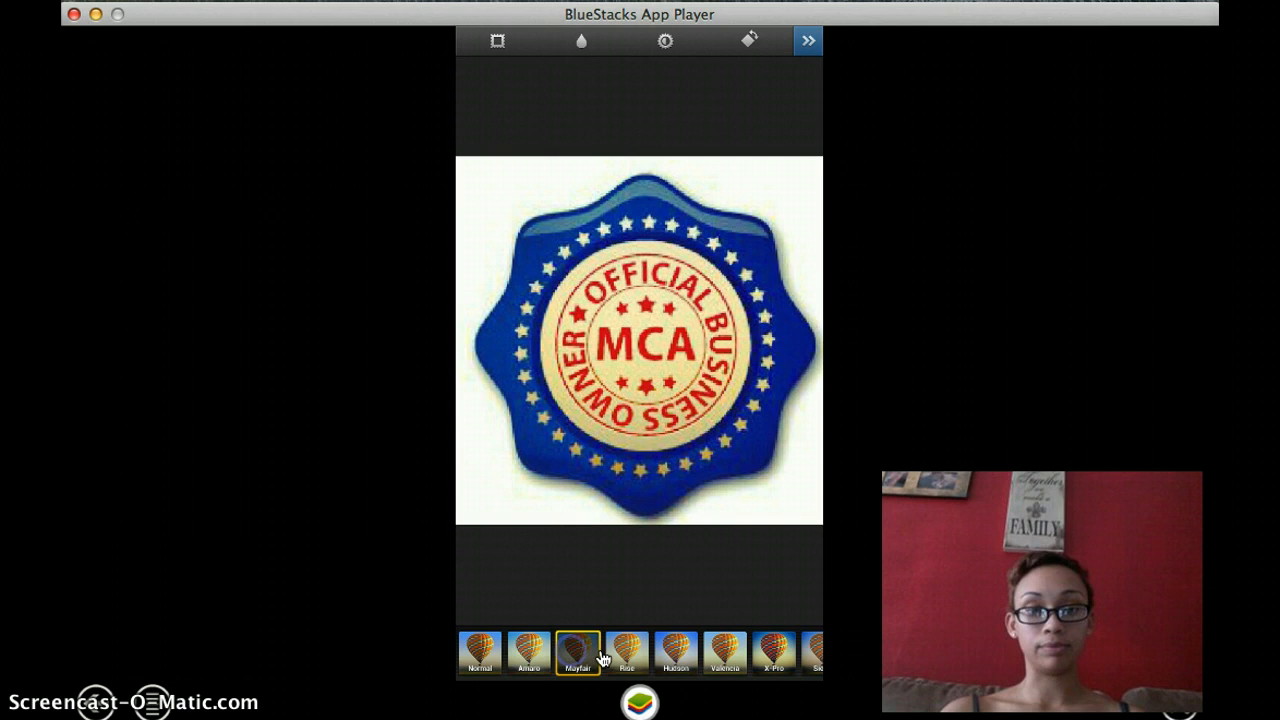
click(627, 652)
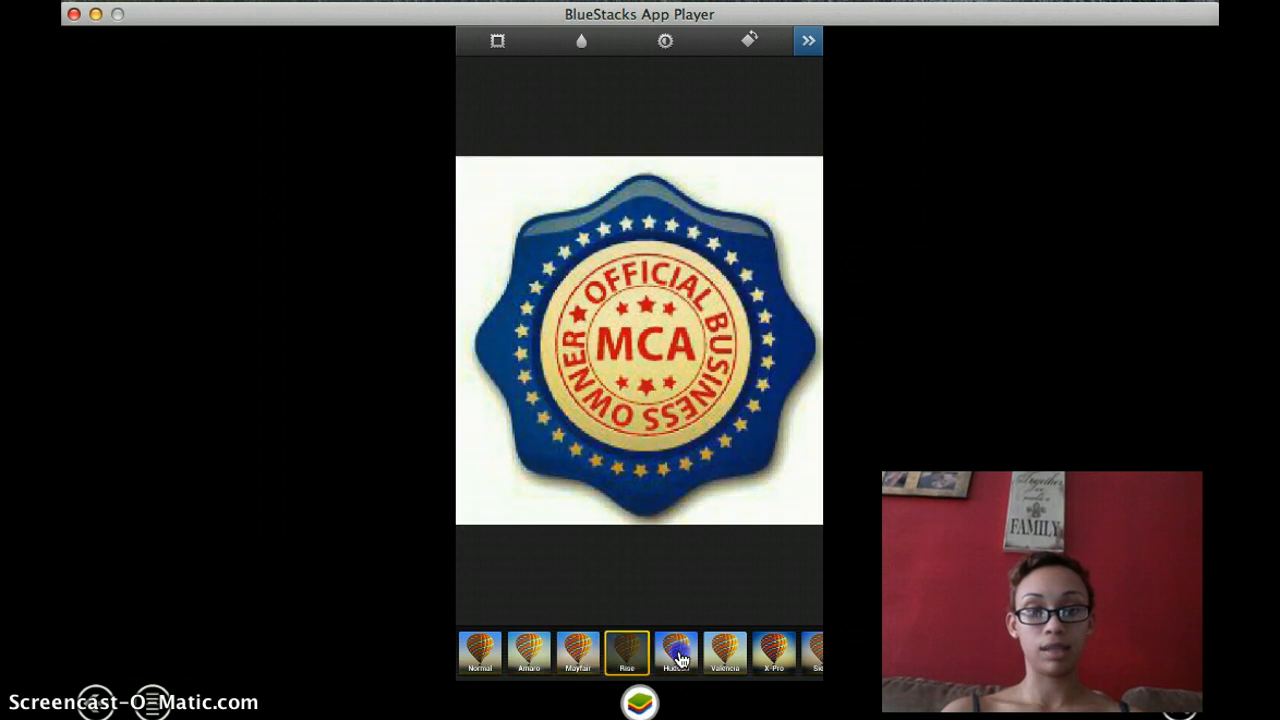
click(773, 652)
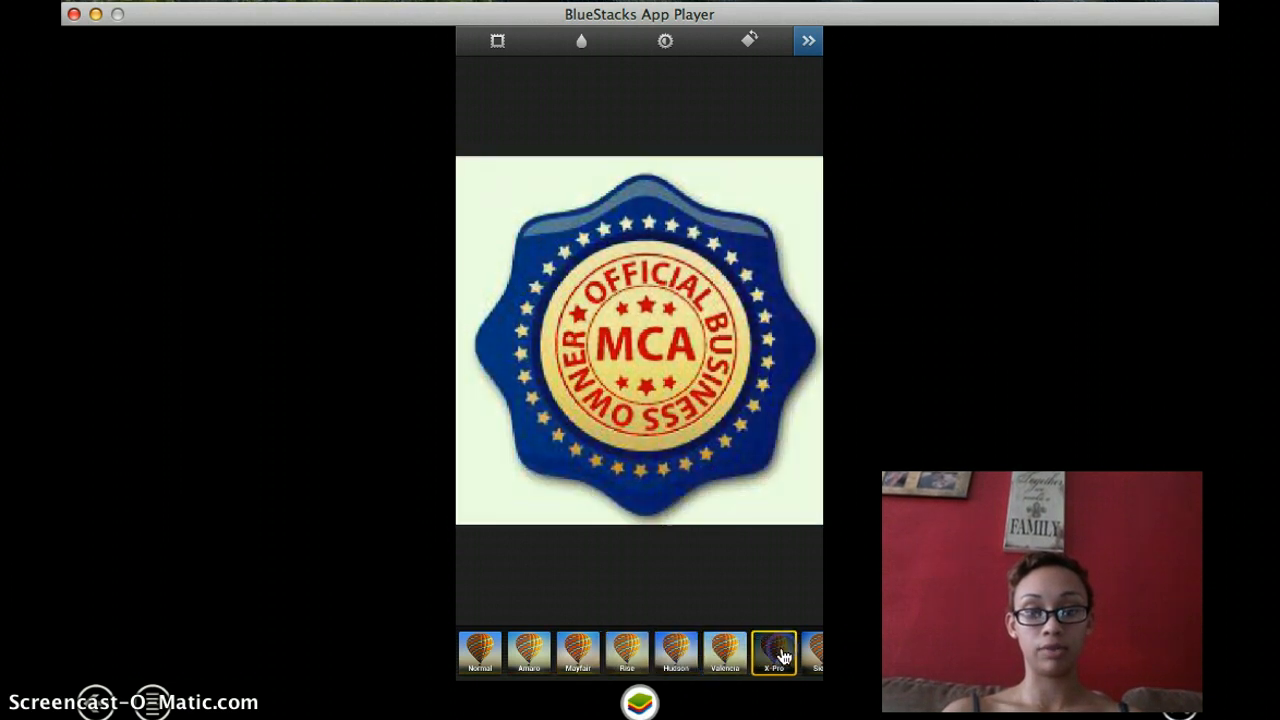
click(775, 653)
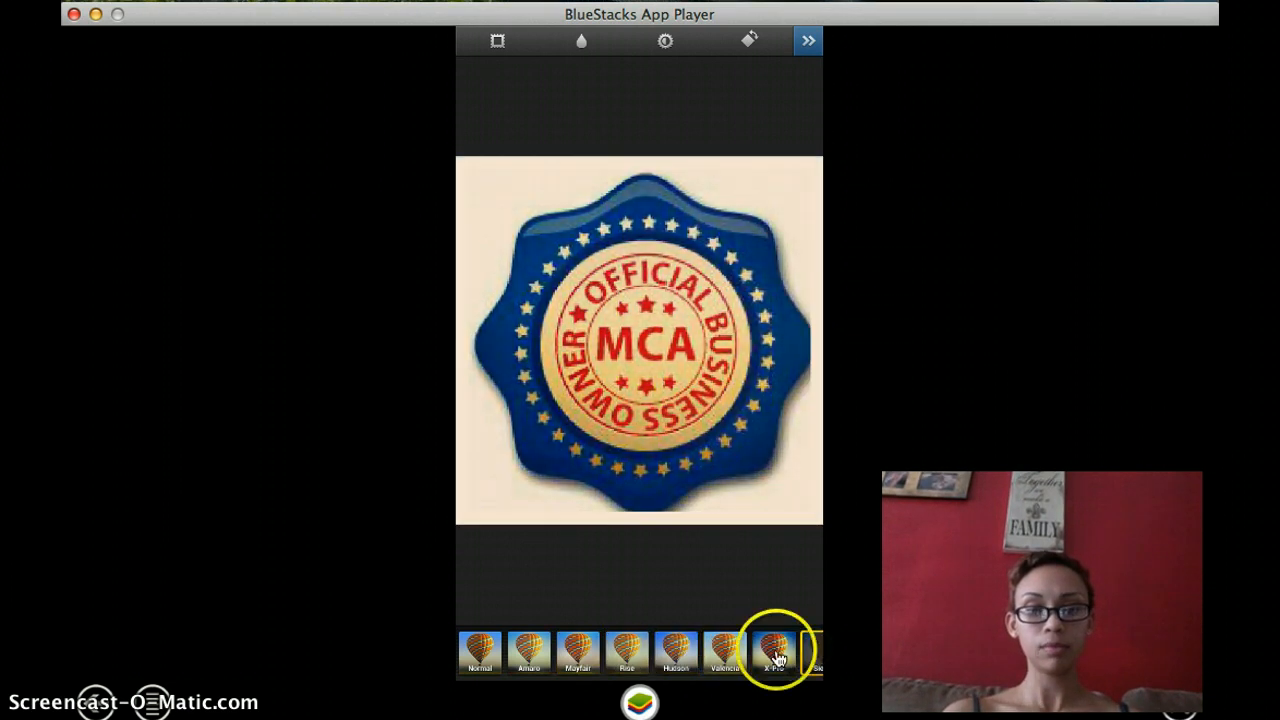
click(480, 652)
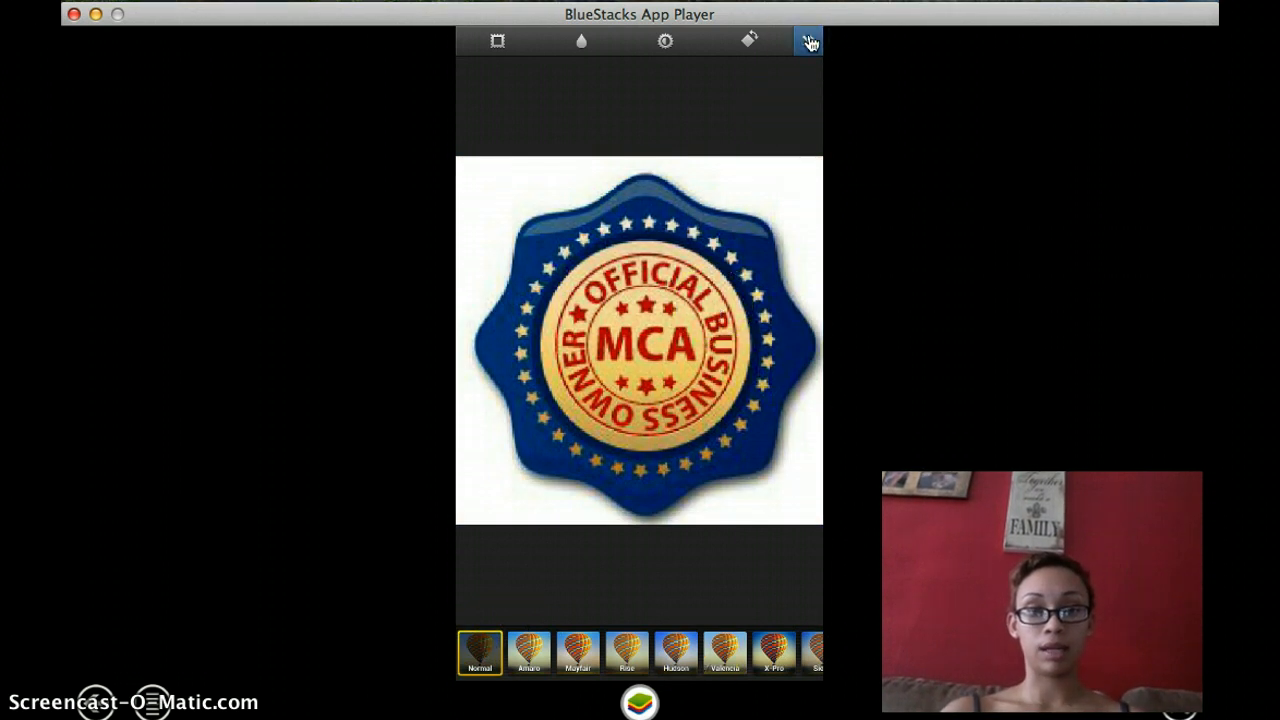
click(808, 40)
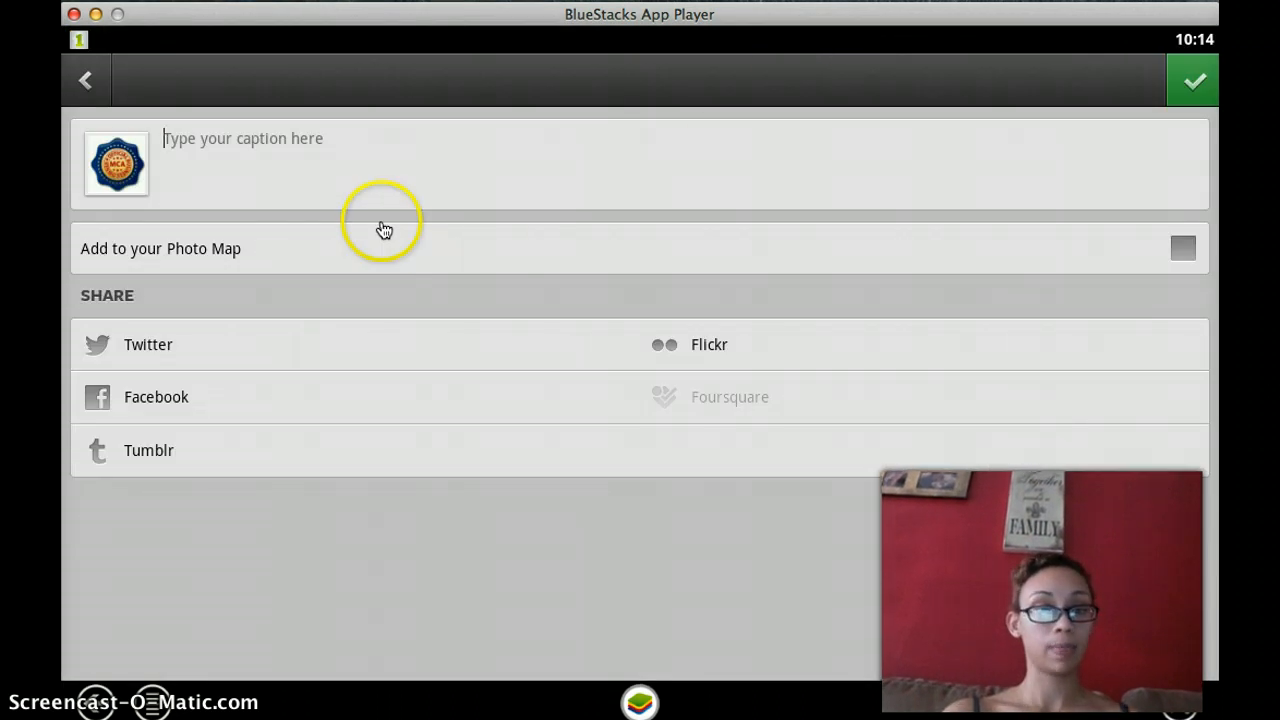
mouse_move(318, 147)
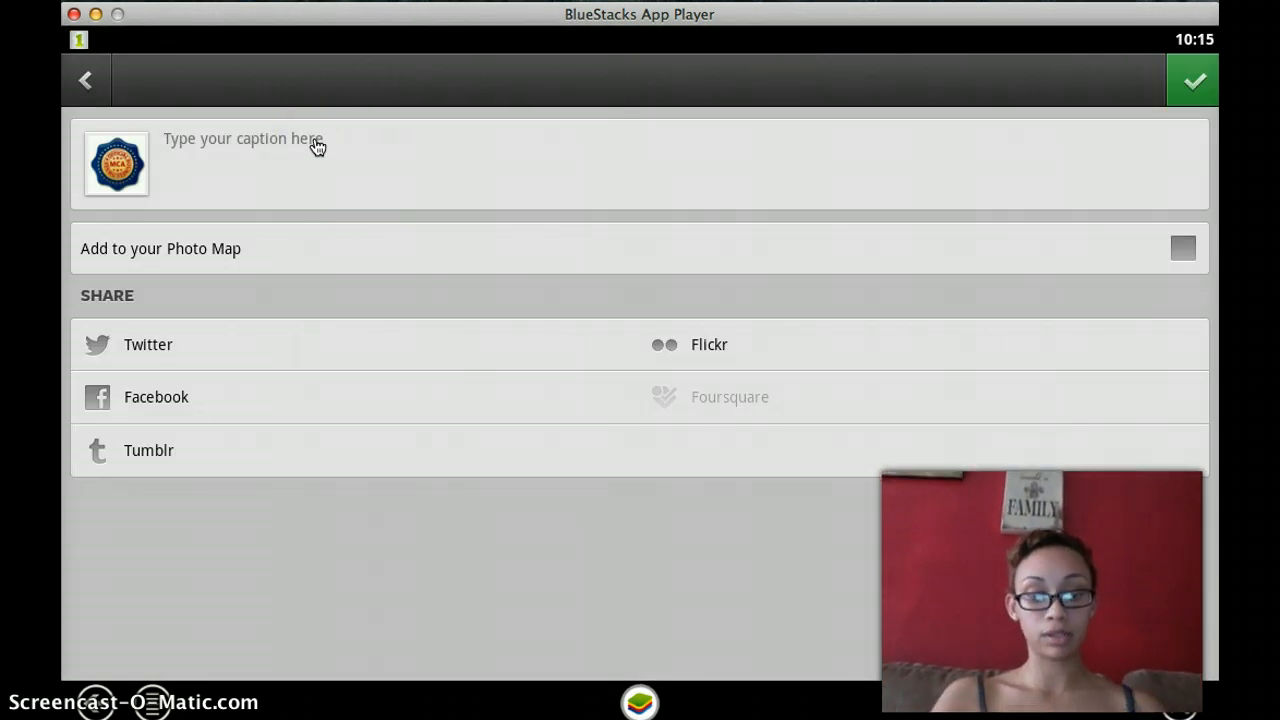
- Enter 'This is my official Business Owner Badge for MCA' as the post caption
text(This i)
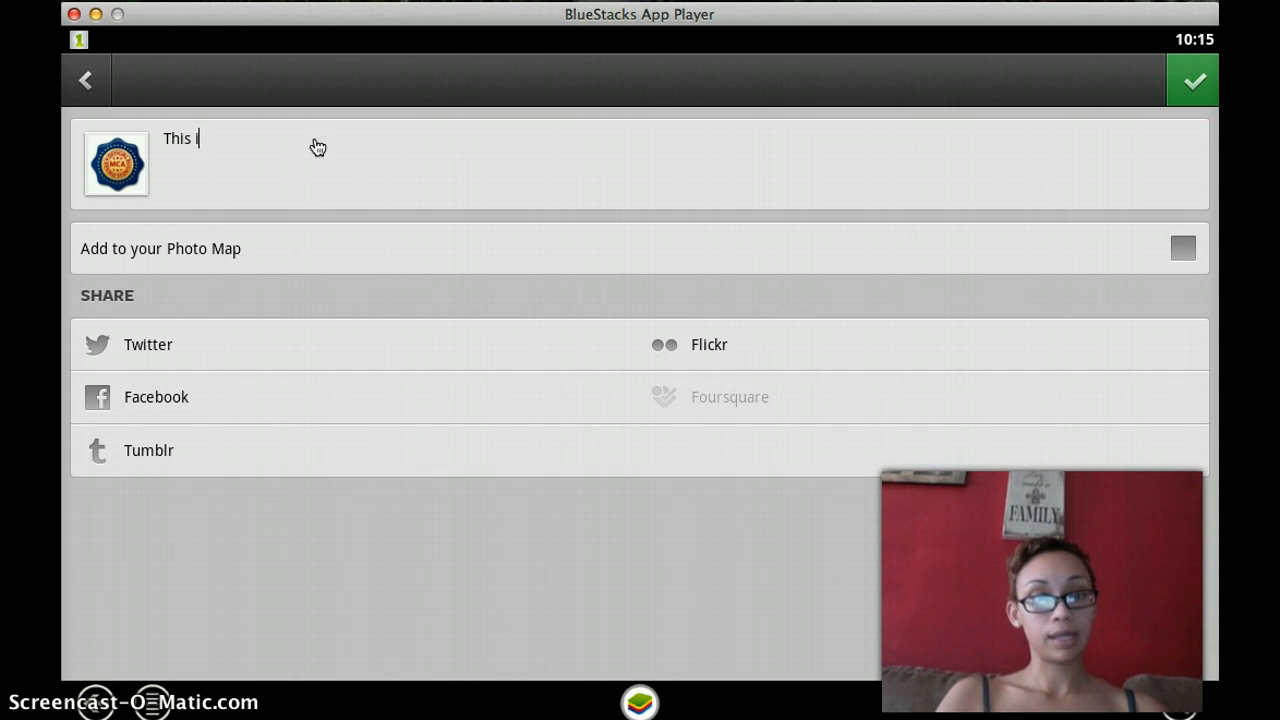
text(s my m)
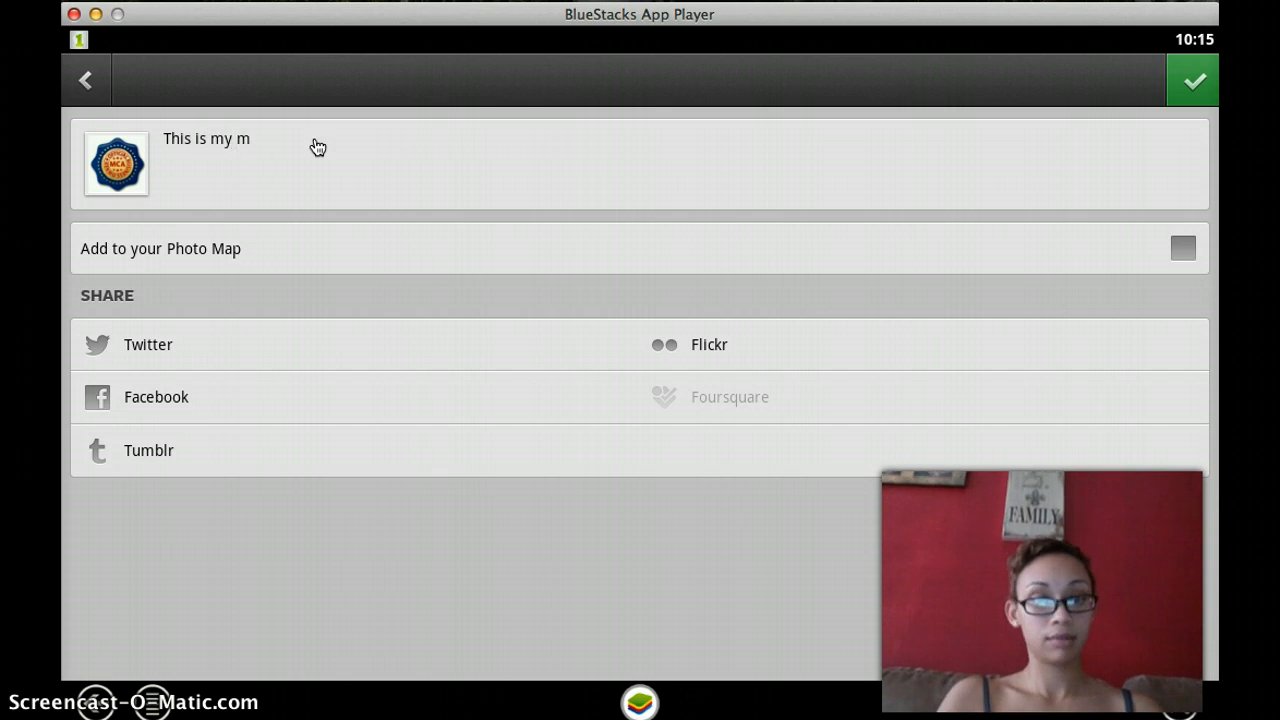
text(of)
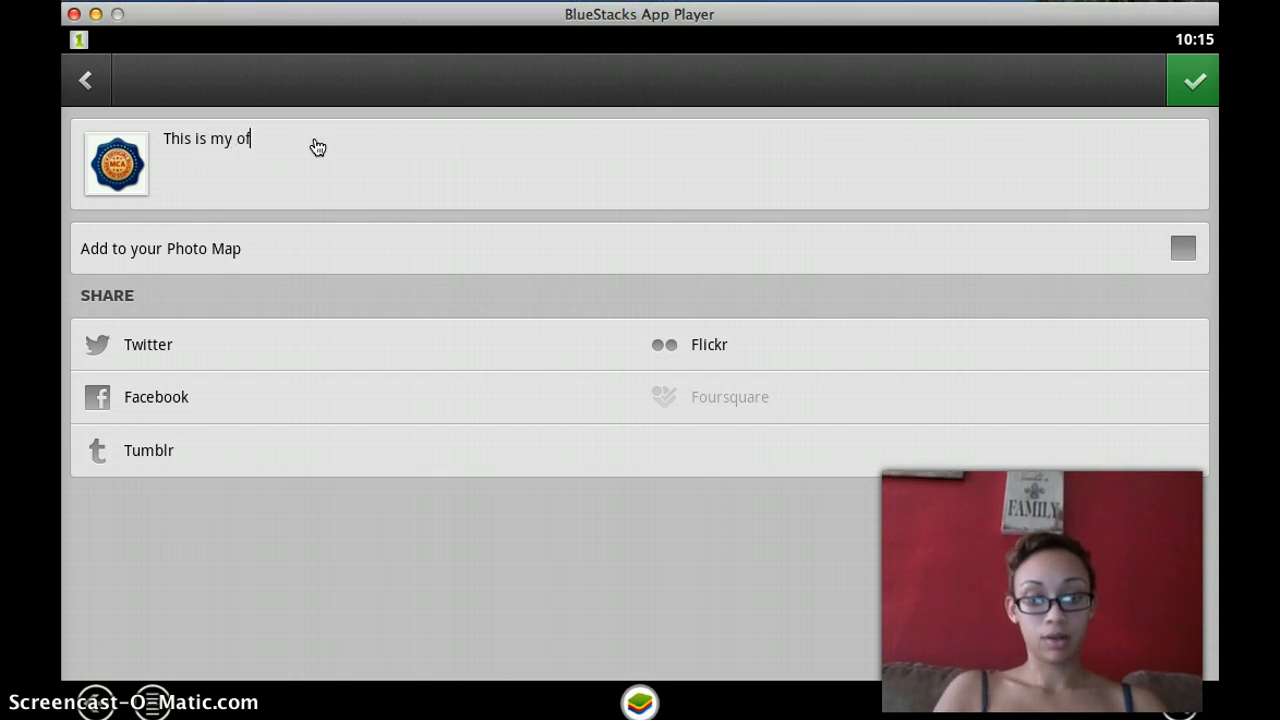
text(ficial B)
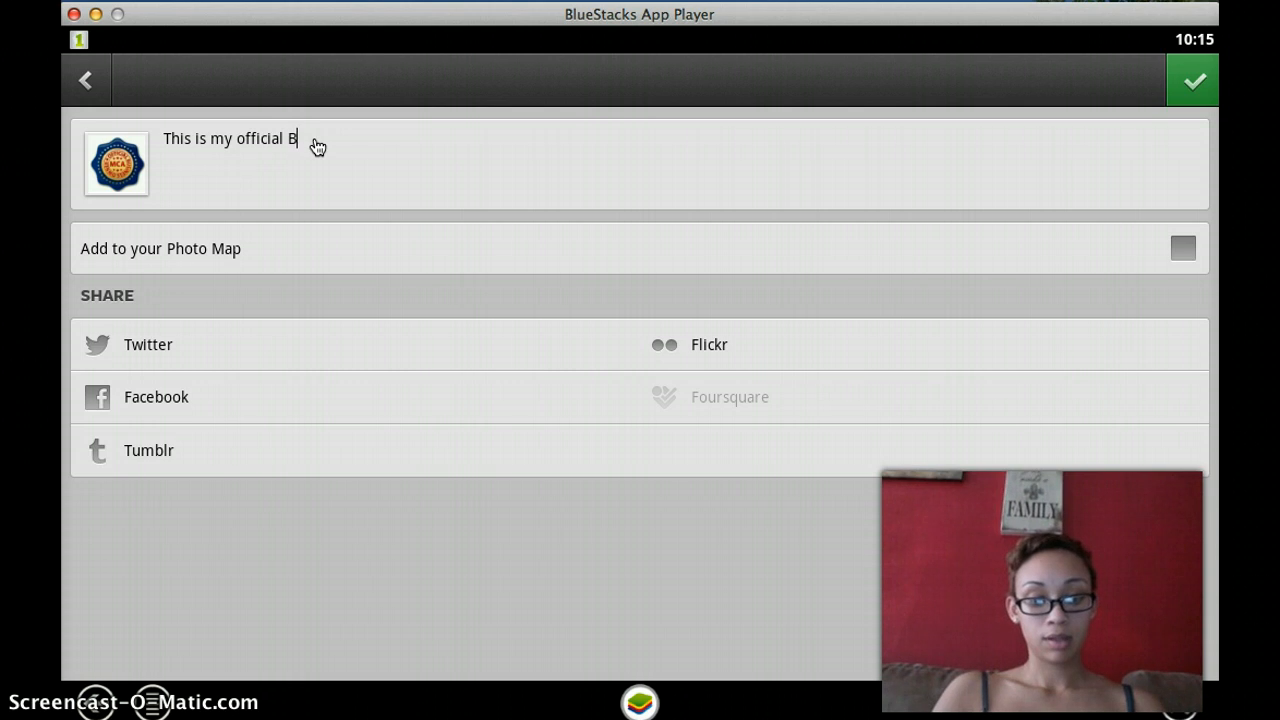
text(usiness O)
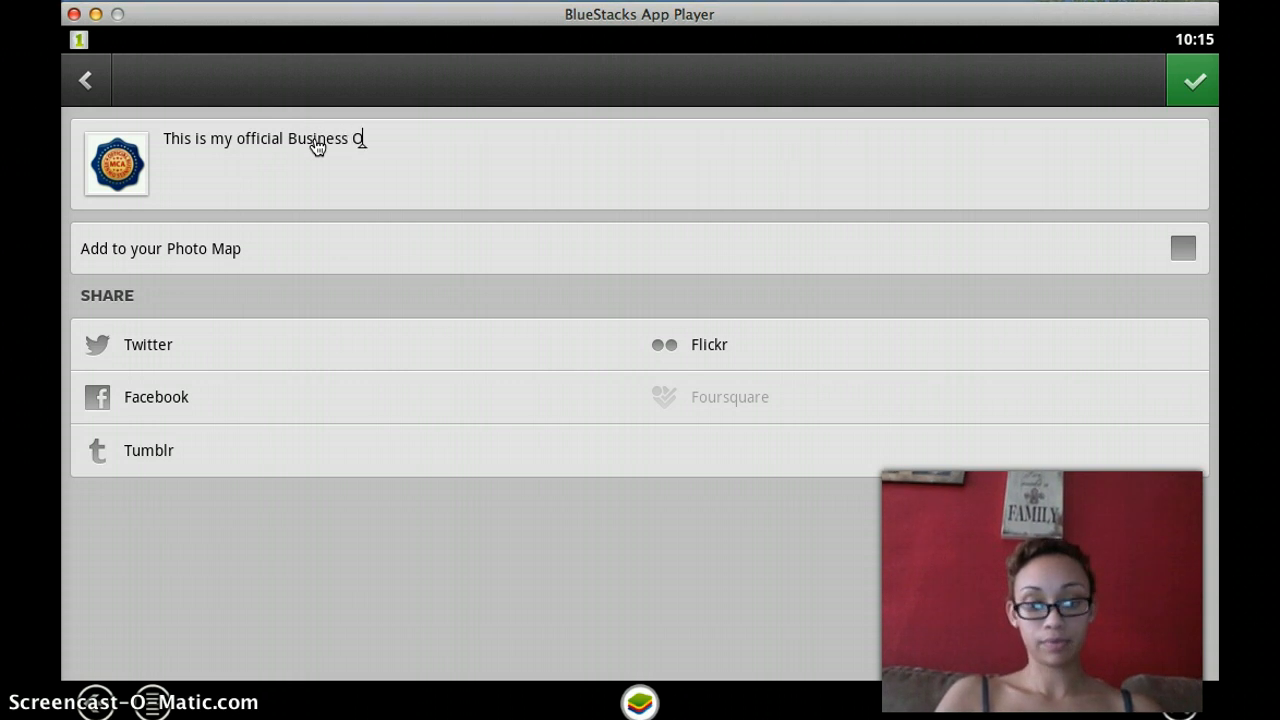
text(wner Ba)
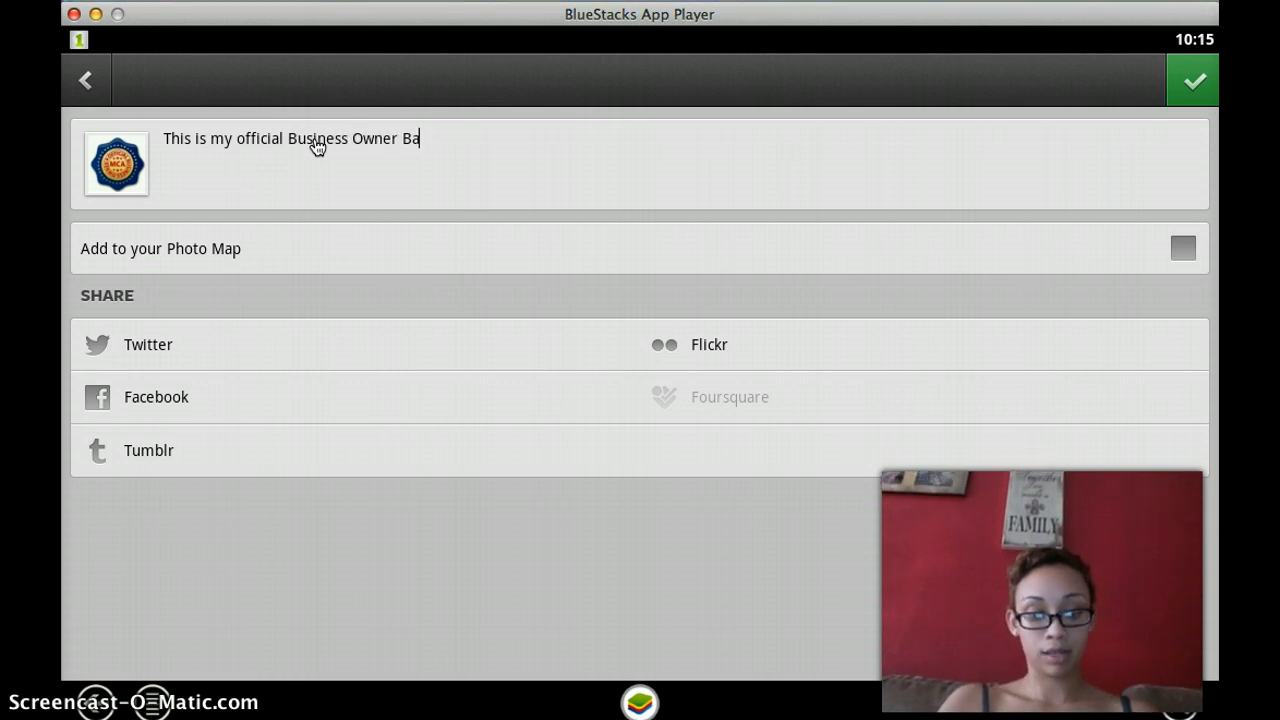
text(dge)
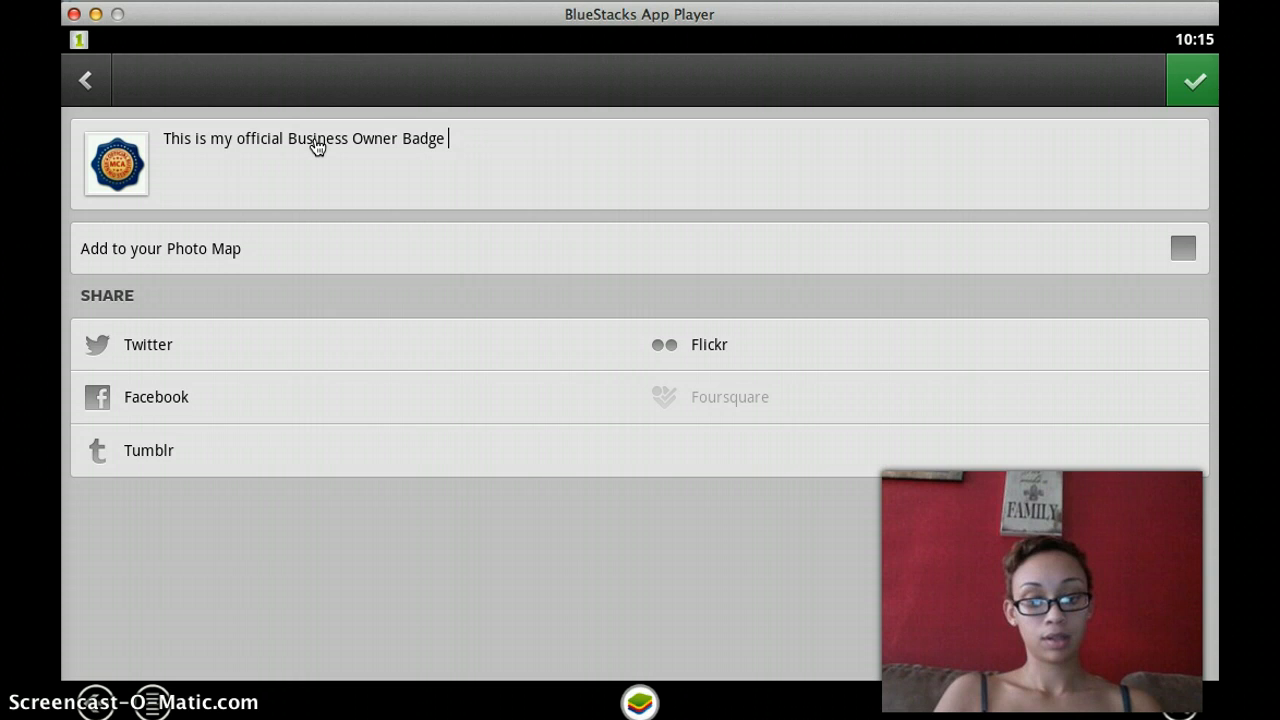
text(for MCA)
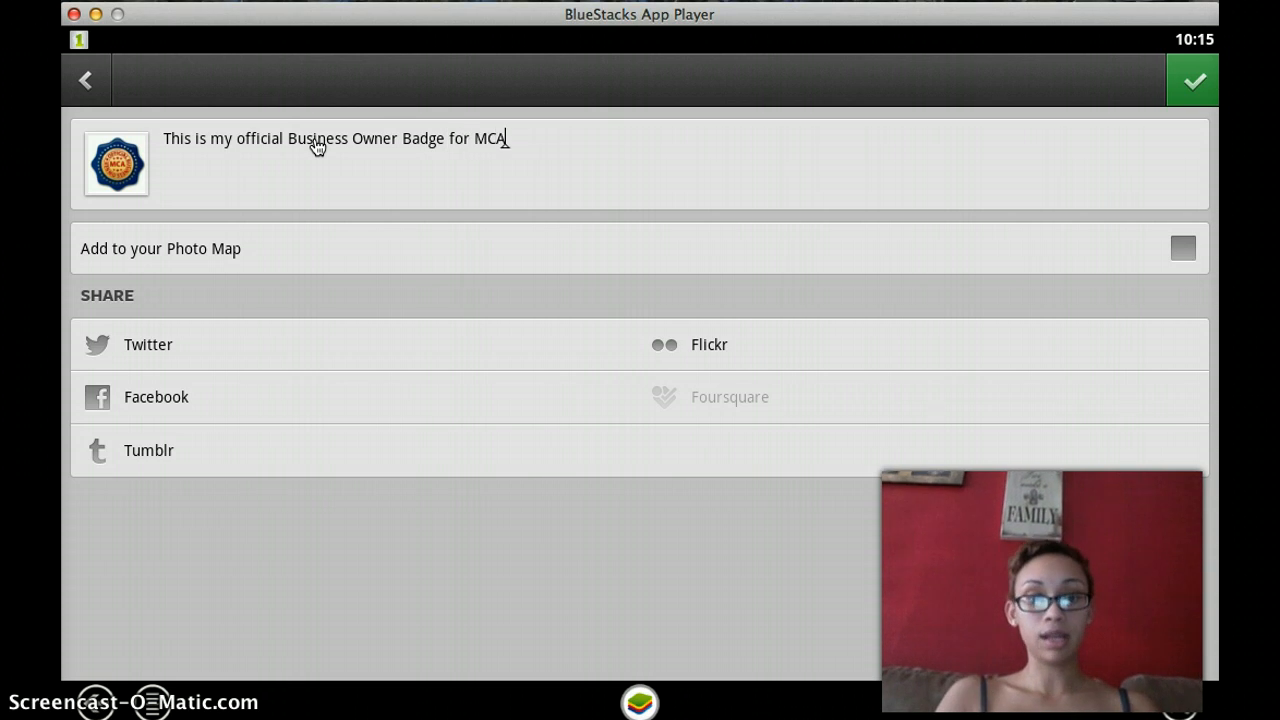
mouse_move(200, 308)
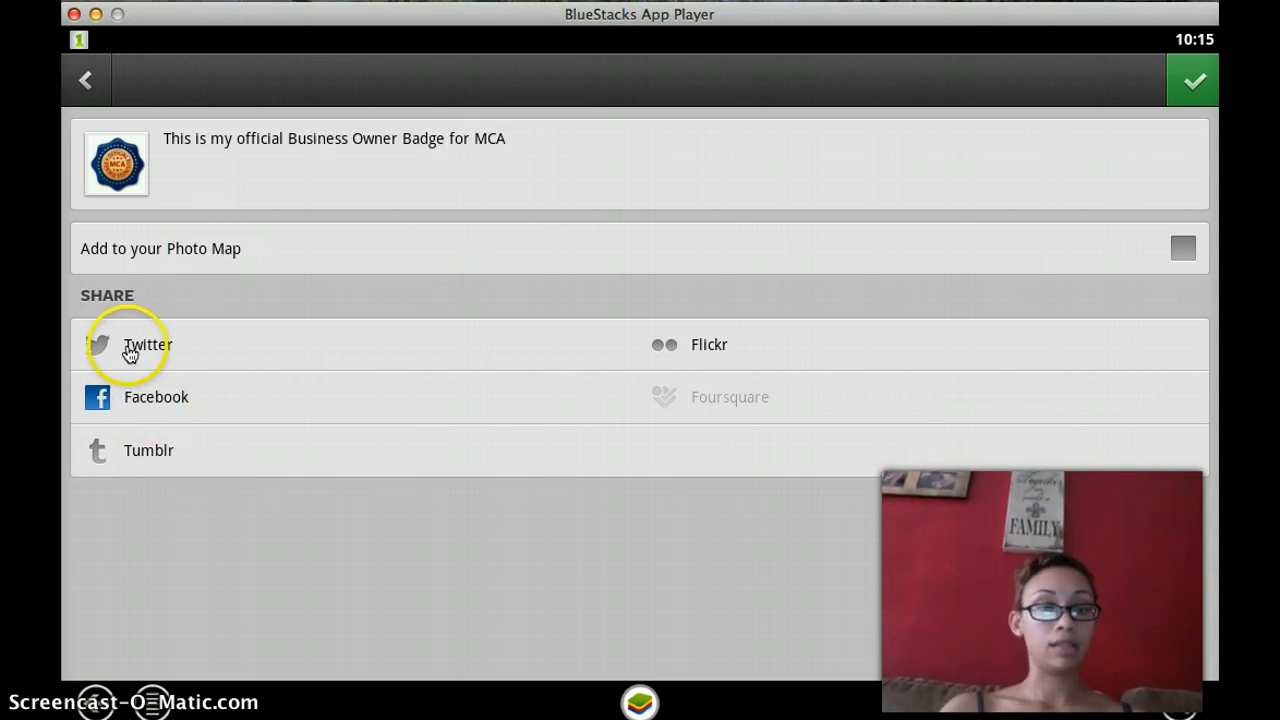
mouse_move(130, 446)
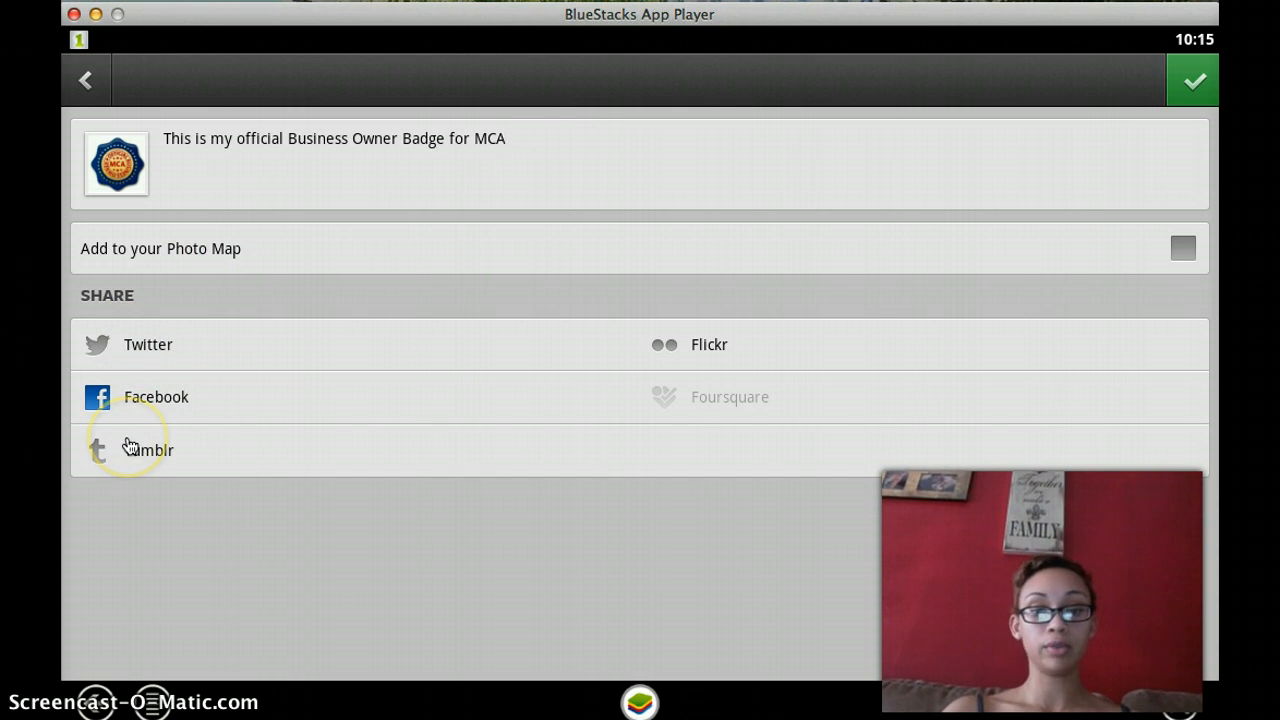
mouse_move(203, 226)
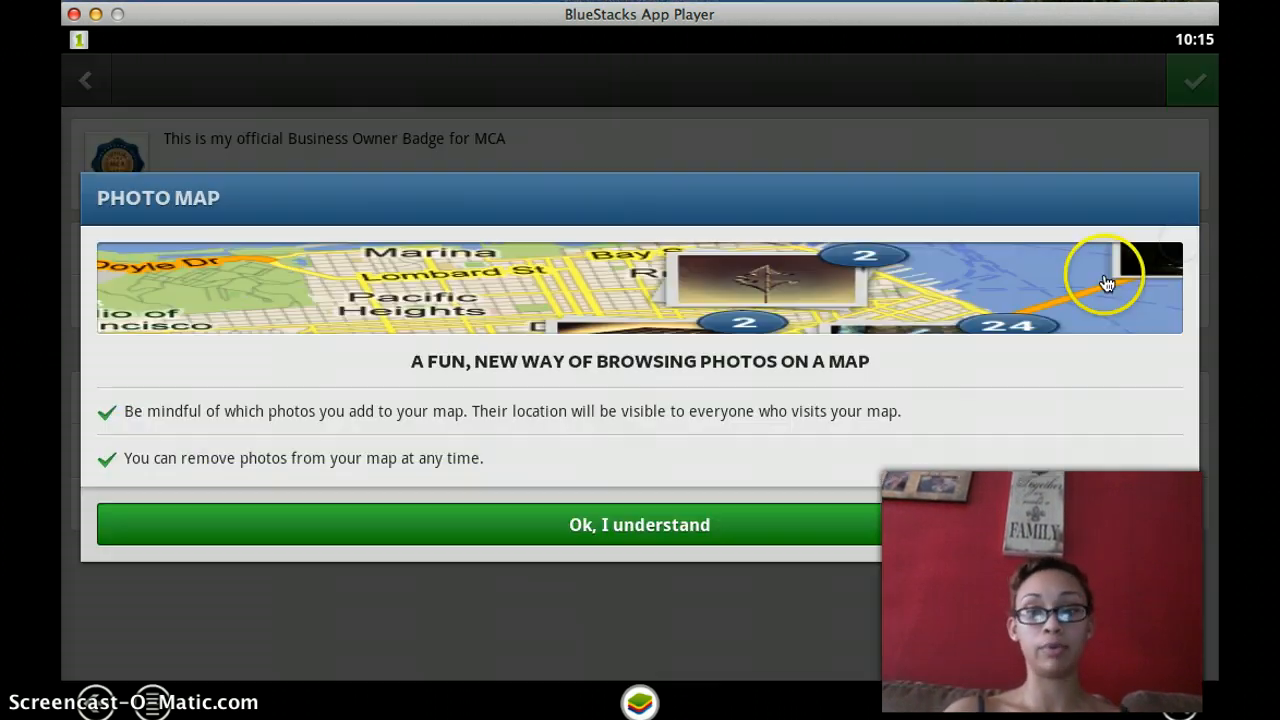
mouse_move(556, 570)
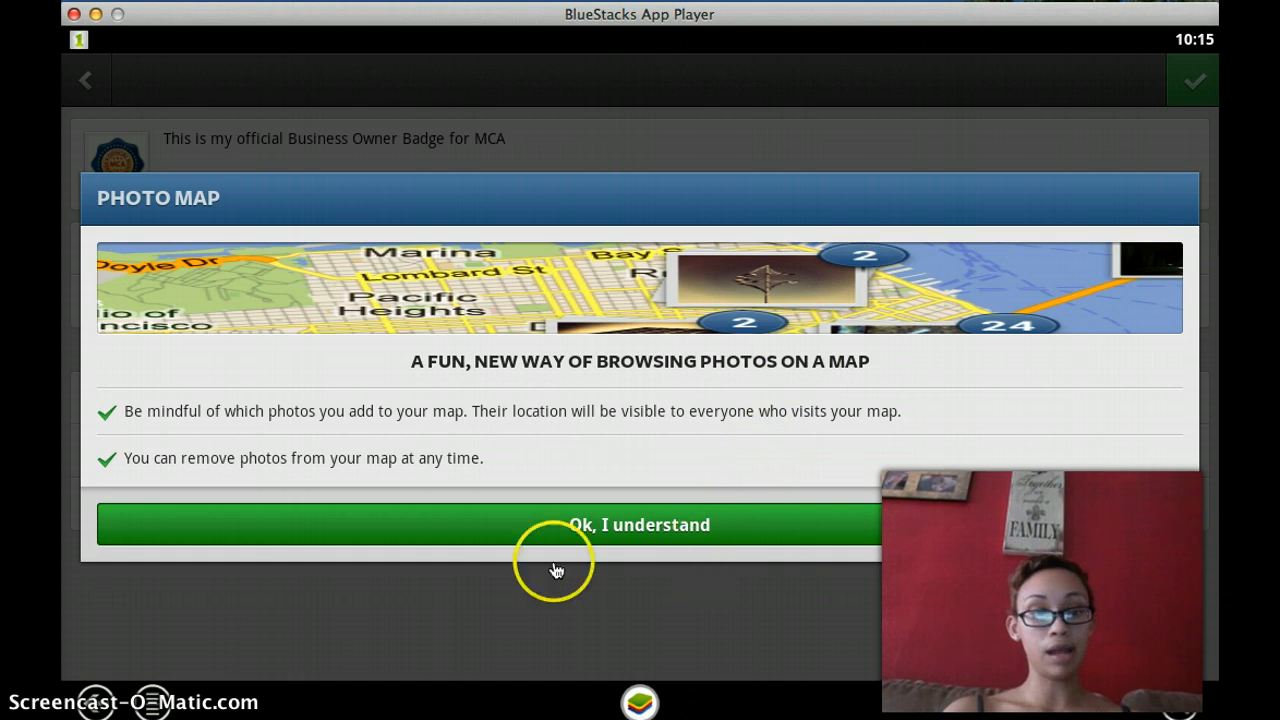
- Dismiss the Photo Map notice, uncheck Add to your Photo Map, and share the post
click(639, 524)
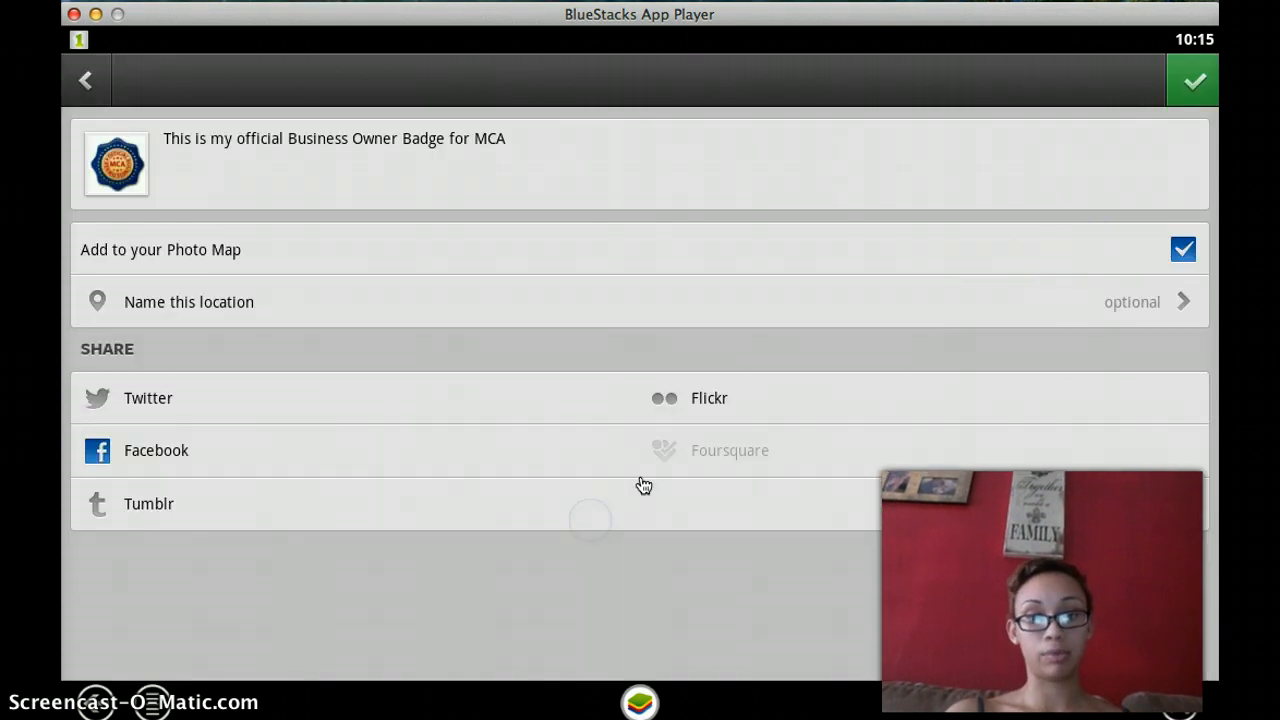
click(1183, 249)
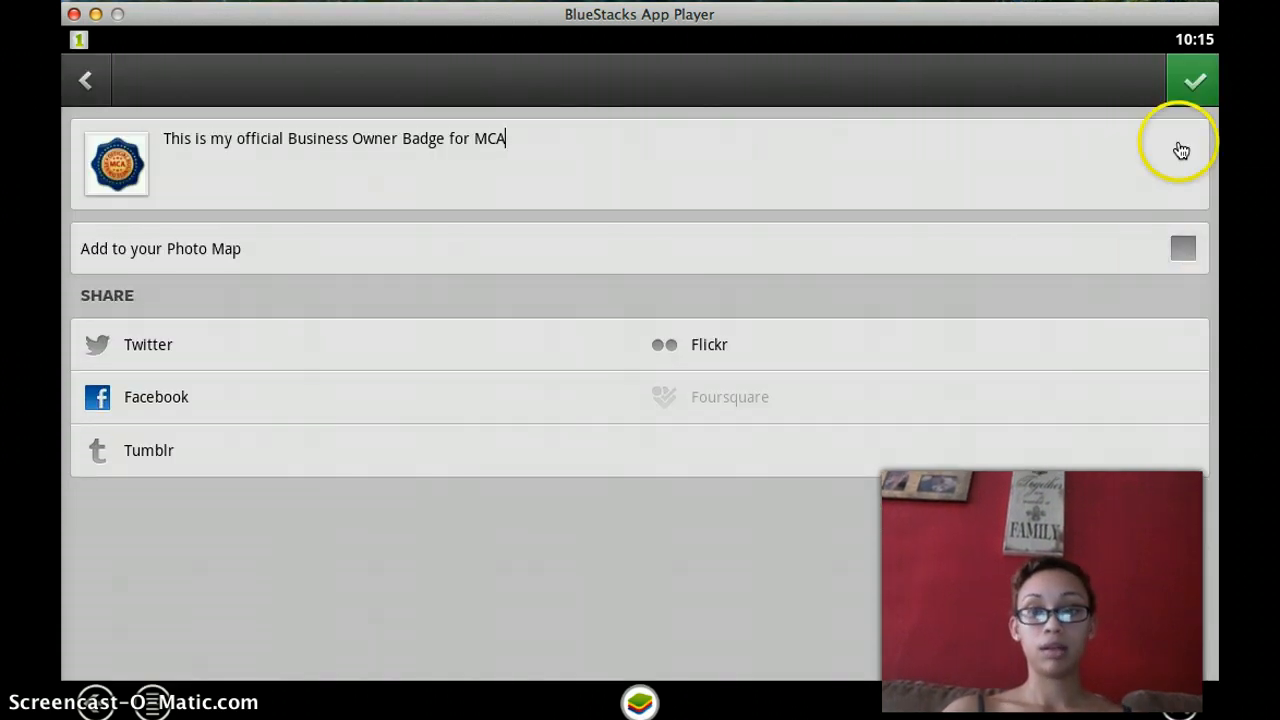
click(1192, 80)
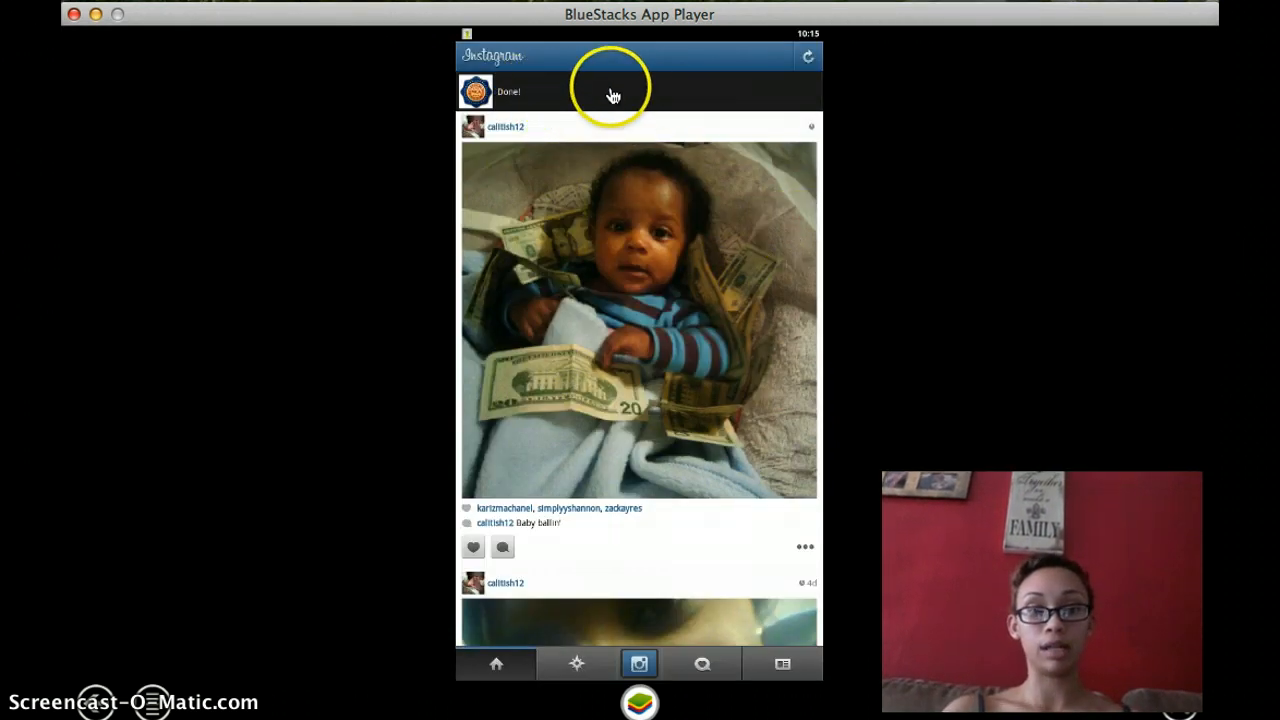
scroll(up, 3)
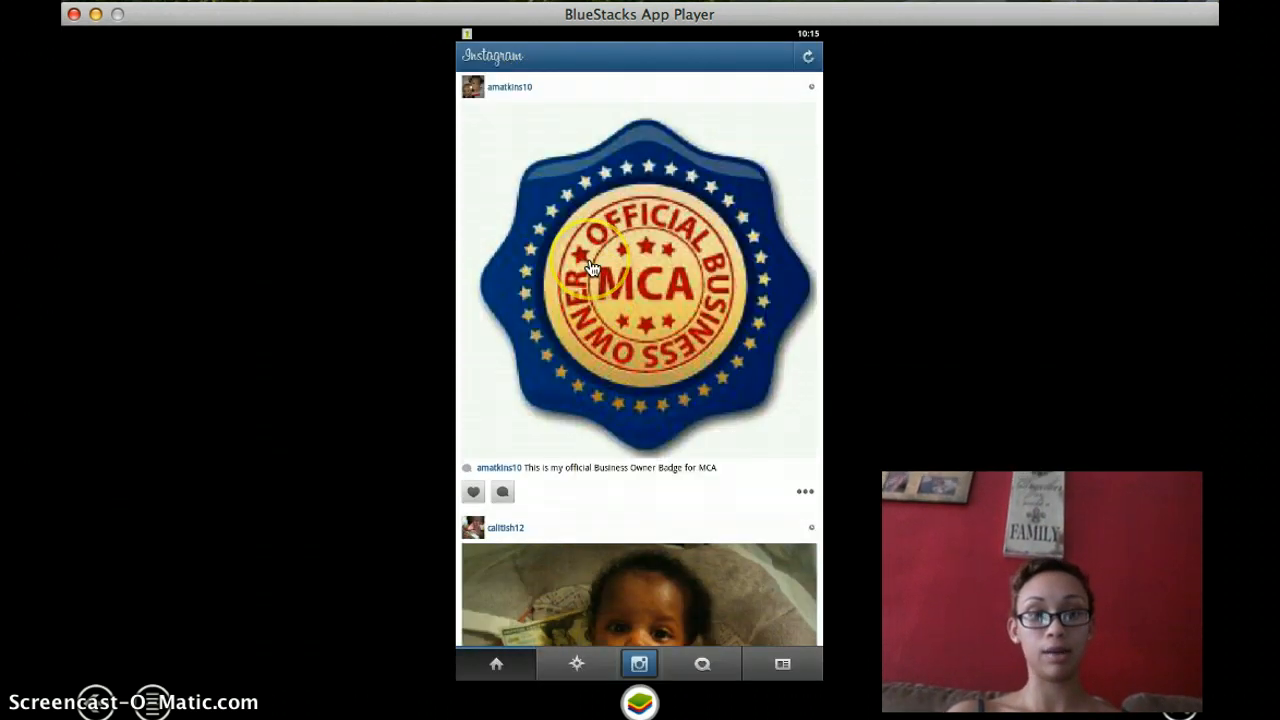